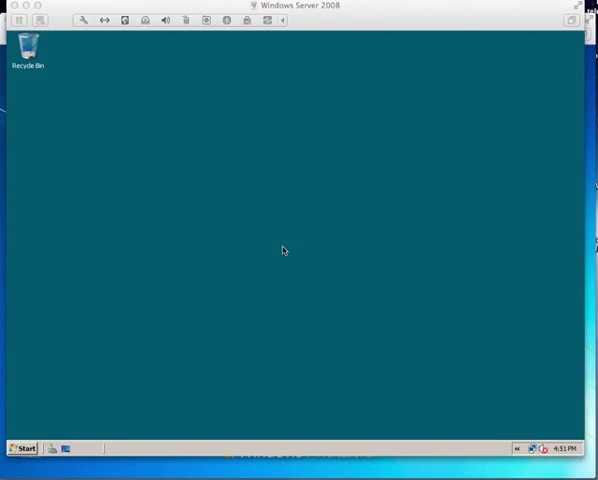
{"action": "mouse_move", "coordinate": [296, 216]}
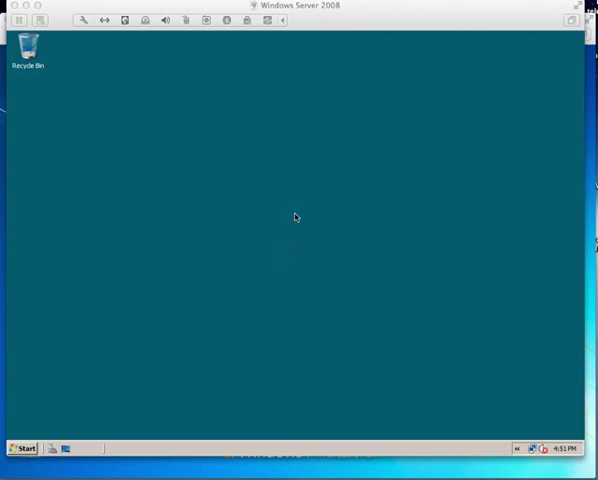
{"action": "mouse_move", "coordinate": [28, 434]}
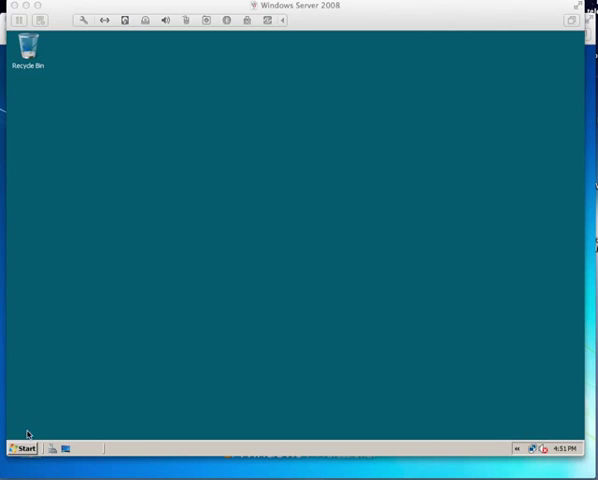
{"action": "mouse_move", "coordinate": [176, 356]}
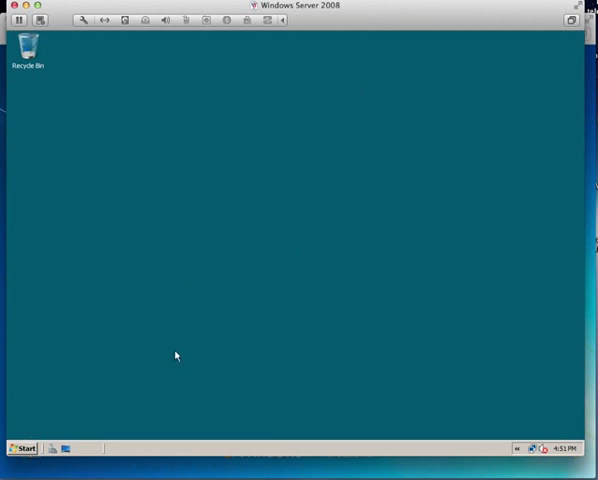
Launch Active Directory Users and Computers and review the Admin Staff user's Profile settings
{"action": "left_click", "coordinate": [20, 448]}
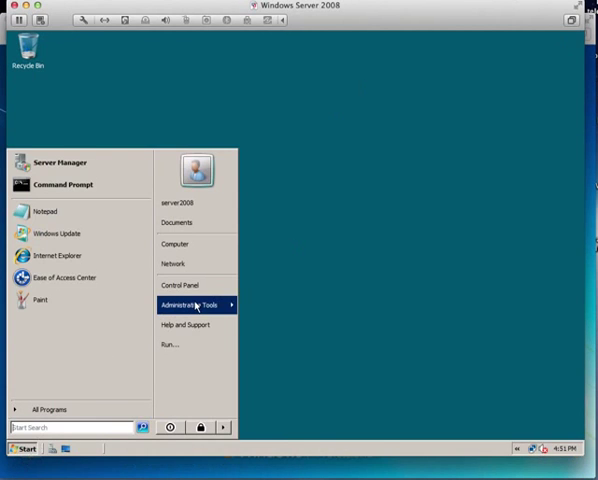
{"action": "mouse_move", "coordinate": [300, 212]}
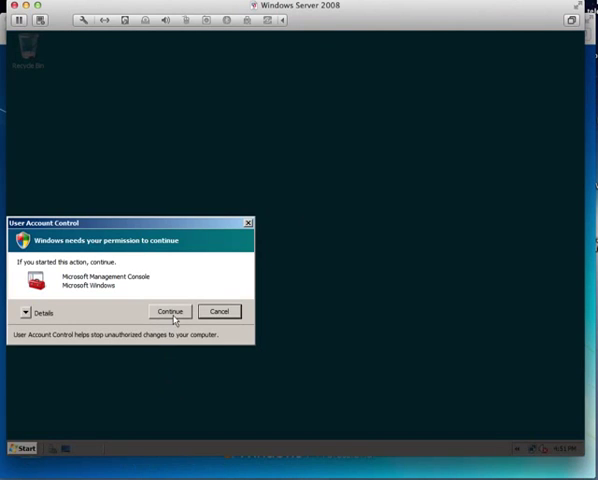
{"action": "left_click", "coordinate": [168, 312]}
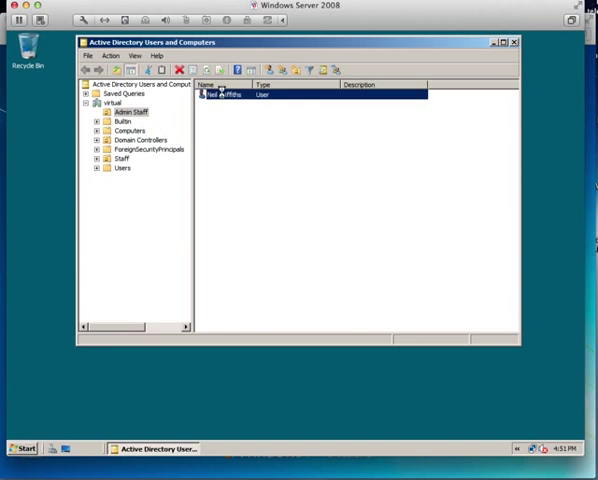
{"action": "double_click", "coordinate": [220, 98]}
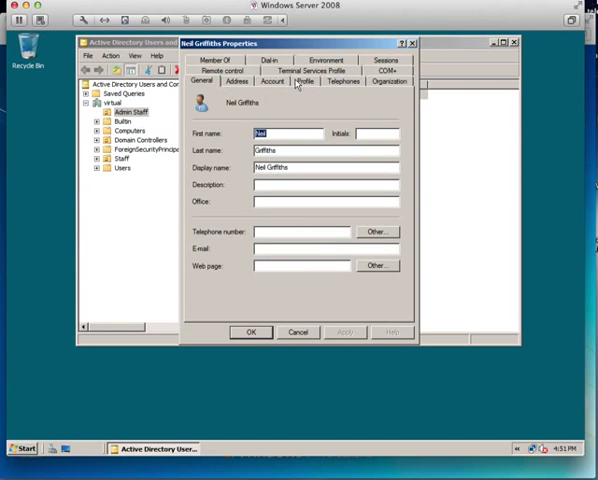
{"action": "left_click", "coordinate": [308, 84]}
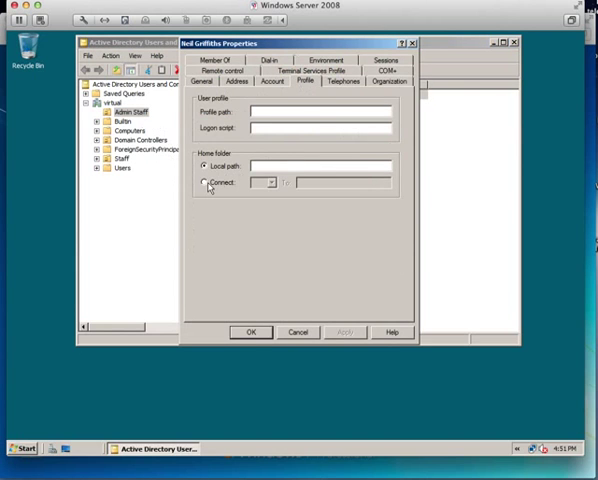
Review the test user's Profile home-folder settings in Staff and cancel without changes
{"action": "left_click", "coordinate": [204, 184]}
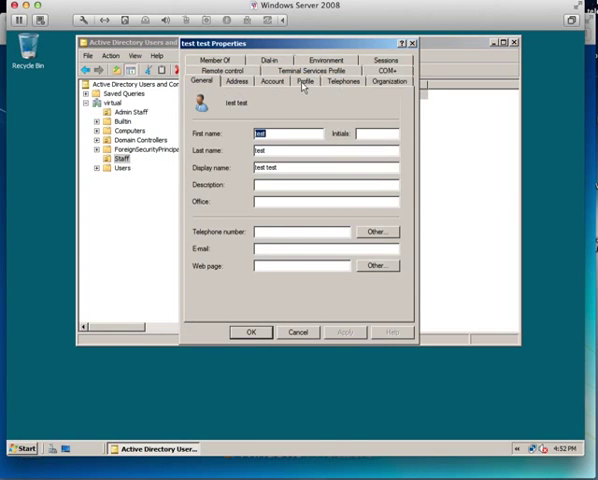
{"action": "left_click", "coordinate": [304, 82]}
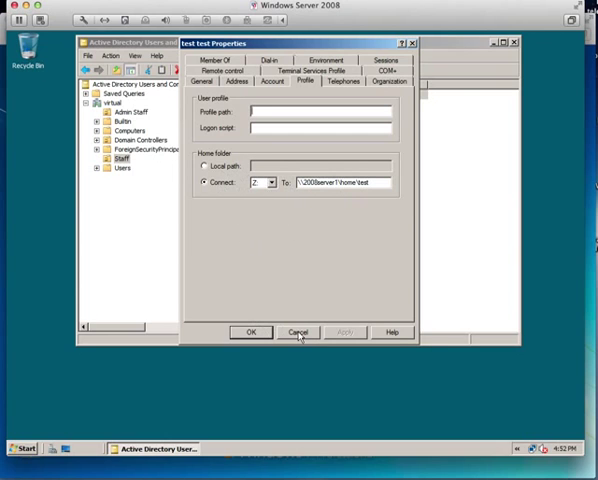
{"action": "left_click", "coordinate": [296, 332]}
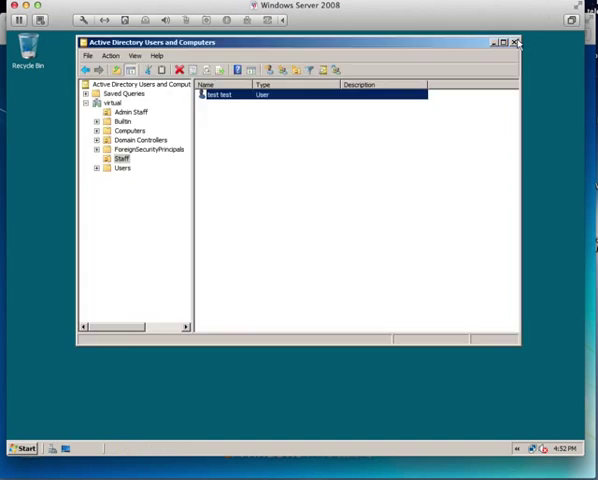
Browse from Start > Computer into the root of Local Disk (C:)
{"action": "left_click", "coordinate": [22, 448]}
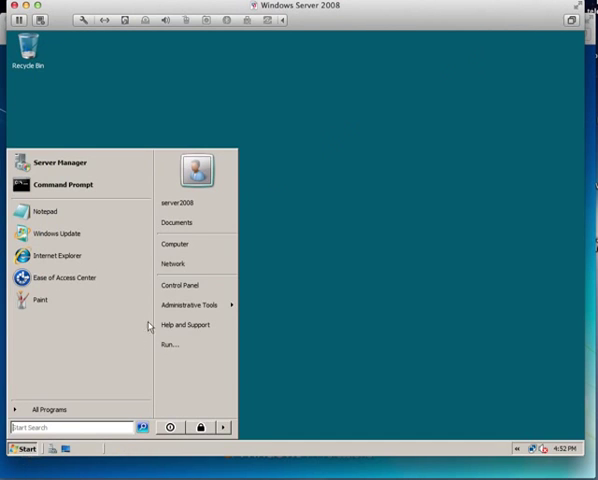
{"action": "left_click", "coordinate": [176, 244]}
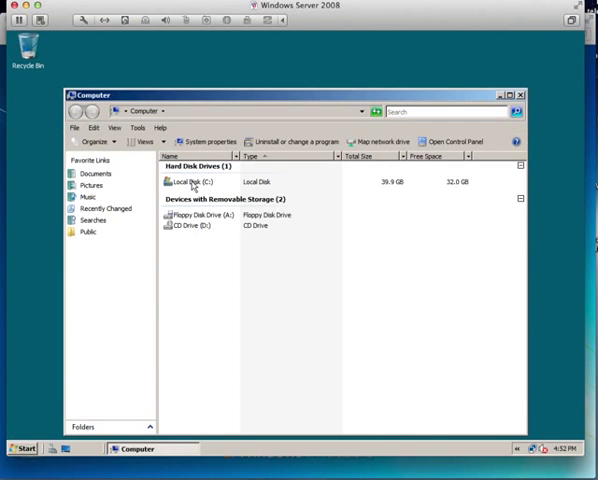
{"action": "double_click", "coordinate": [196, 182]}
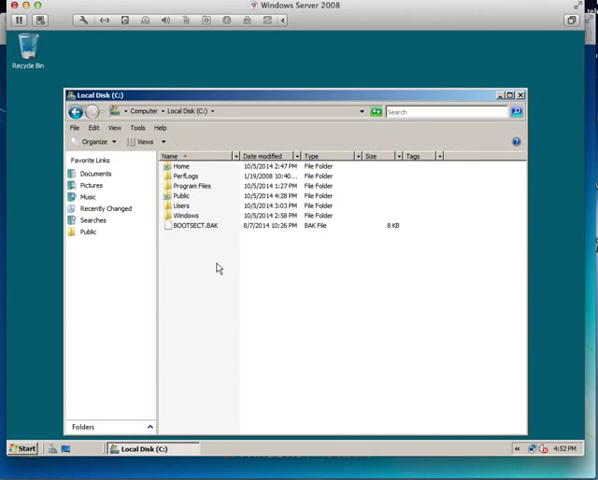
Create a new folder named Shared at the root of C:
{"action": "right_click", "coordinate": [218, 268]}
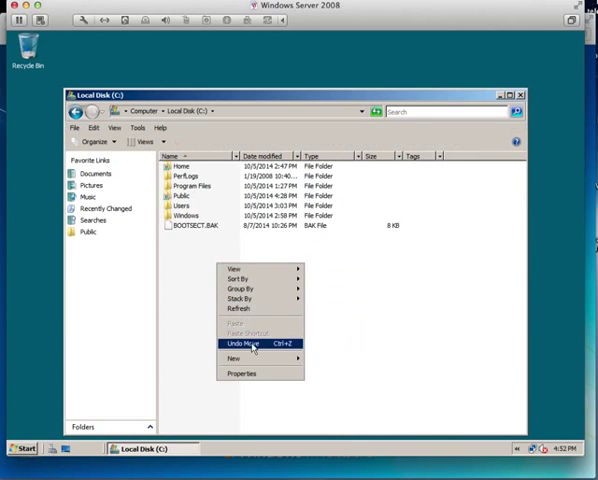
{"action": "left_click", "coordinate": [252, 344]}
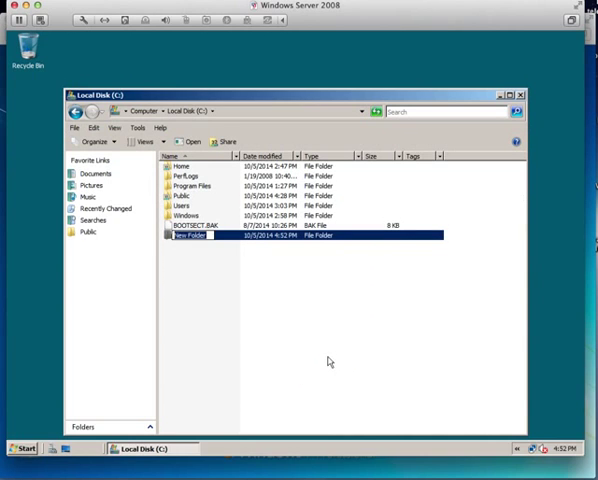
{"action": "type", "text": "Shared"}
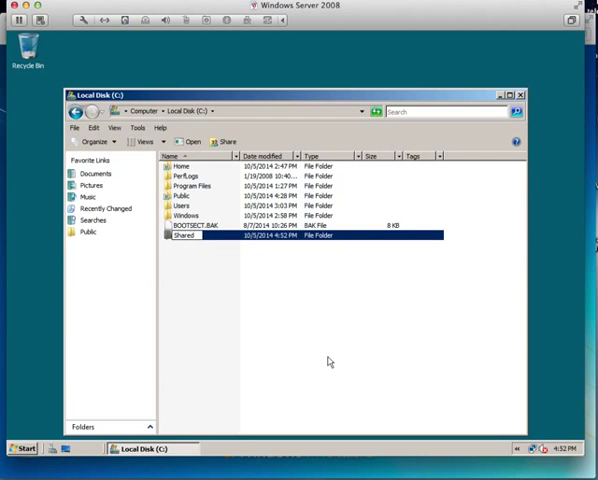
{"action": "right_click", "coordinate": [184, 236]}
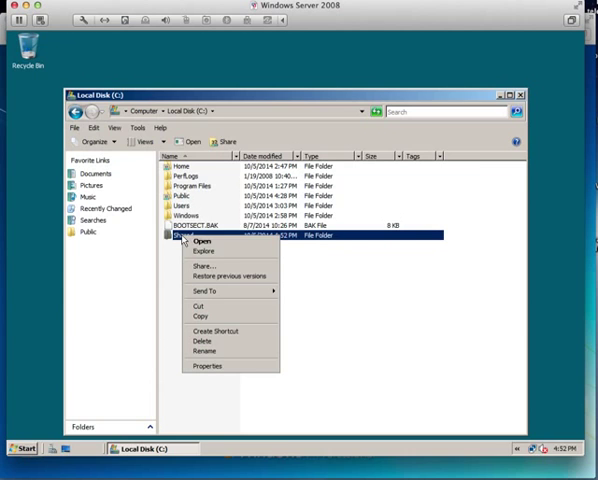
Share the Shared folder on the network via the File Sharing dialog and confirm
{"action": "left_click", "coordinate": [204, 264]}
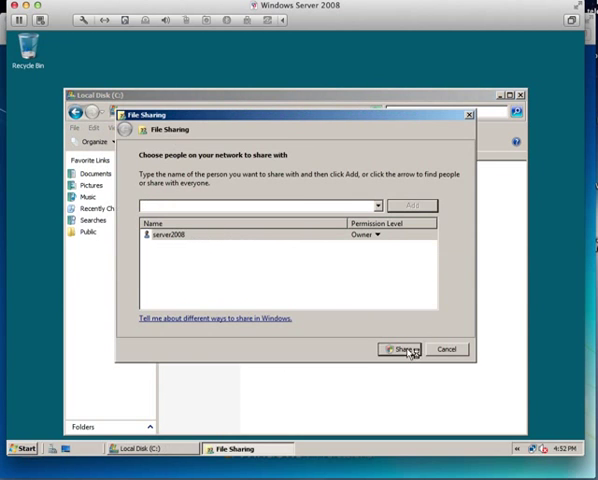
{"action": "left_click", "coordinate": [400, 348]}
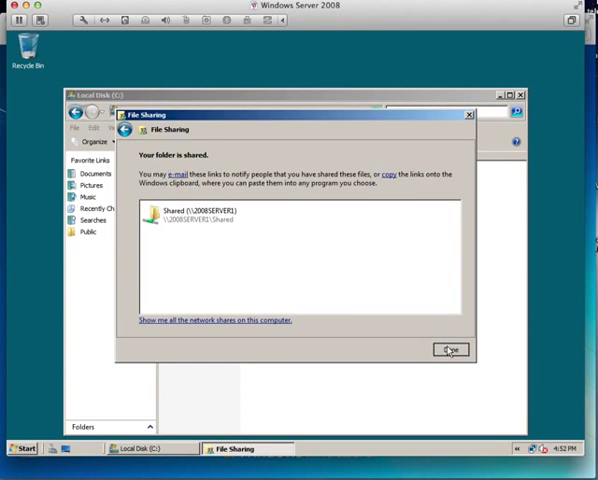
{"action": "left_click", "coordinate": [450, 350]}
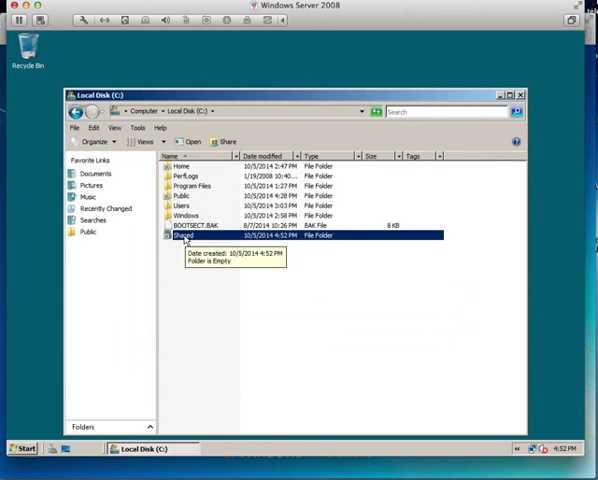
Reach the Shared folder's Advanced Sharing settings from its properties
{"action": "right_click", "coordinate": [184, 236]}
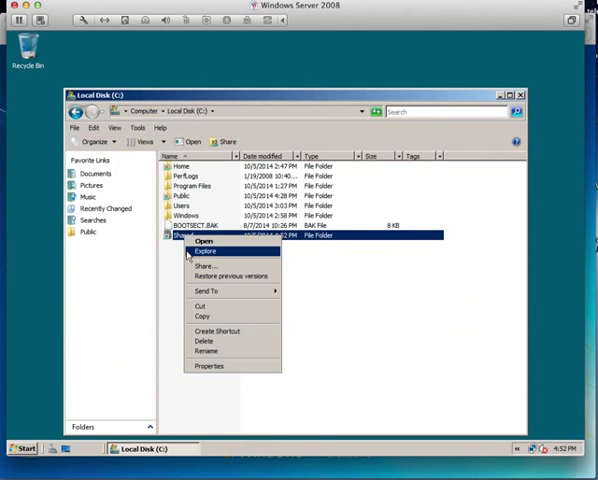
{"action": "left_click", "coordinate": [208, 366]}
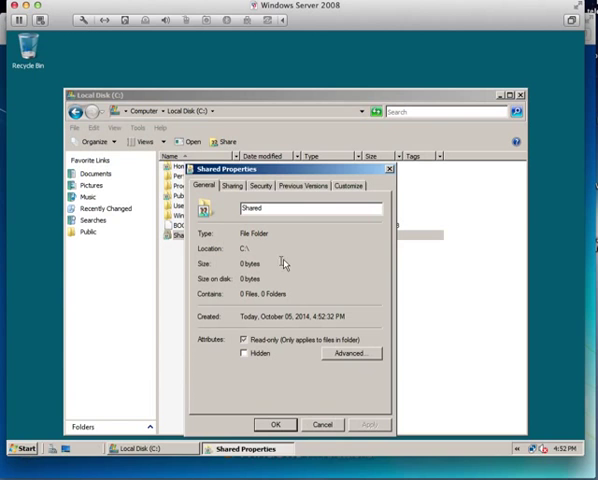
{"action": "left_click", "coordinate": [232, 184]}
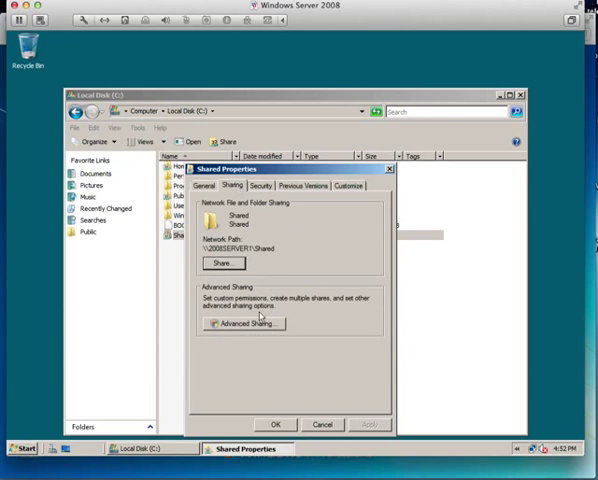
{"action": "left_click", "coordinate": [244, 324]}
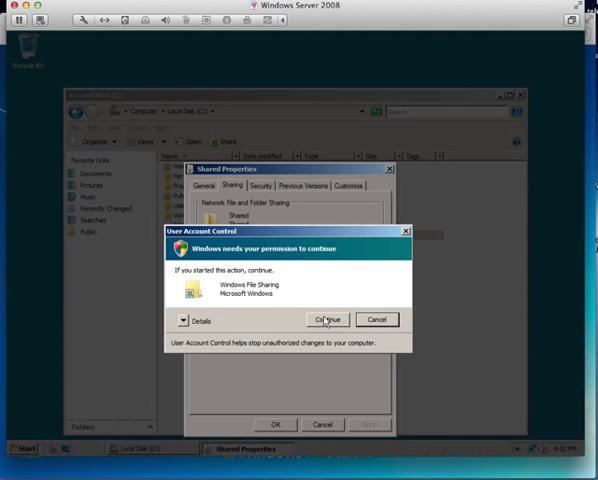
{"action": "left_click", "coordinate": [326, 320]}
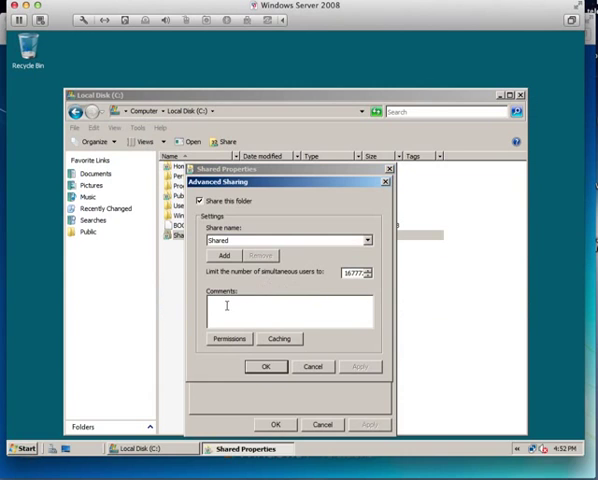
Add Domain Users with Read share permission and apply the sharing settings
{"action": "left_click", "coordinate": [228, 338]}
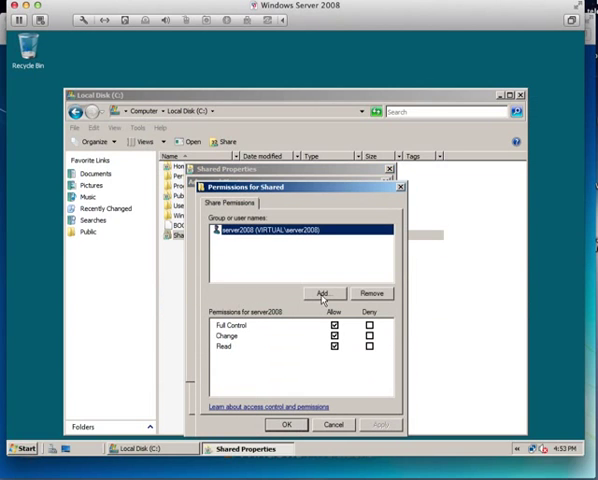
{"action": "left_click", "coordinate": [322, 292]}
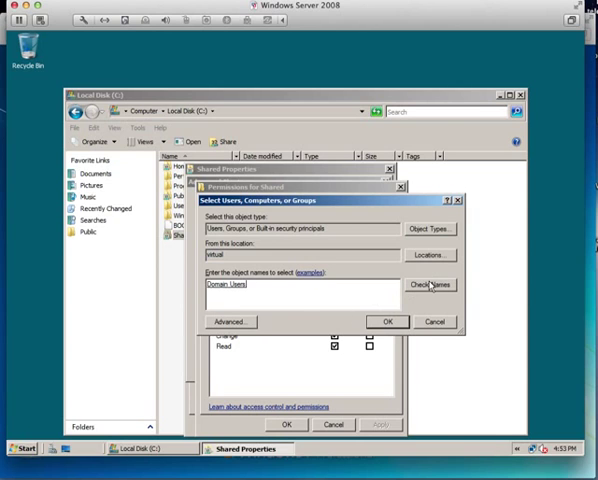
{"action": "left_click", "coordinate": [388, 320]}
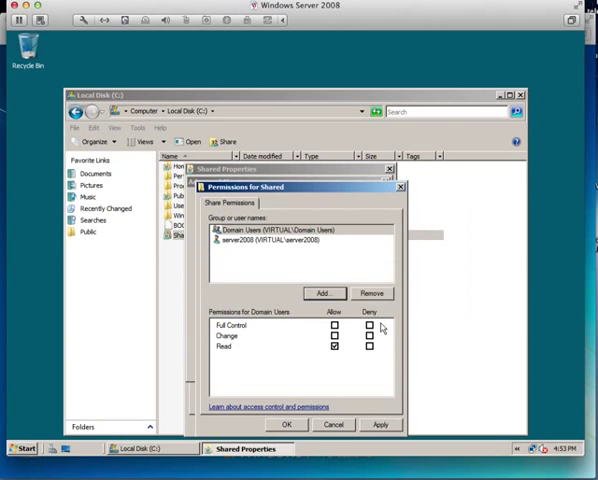
{"action": "mouse_move", "coordinate": [270, 344]}
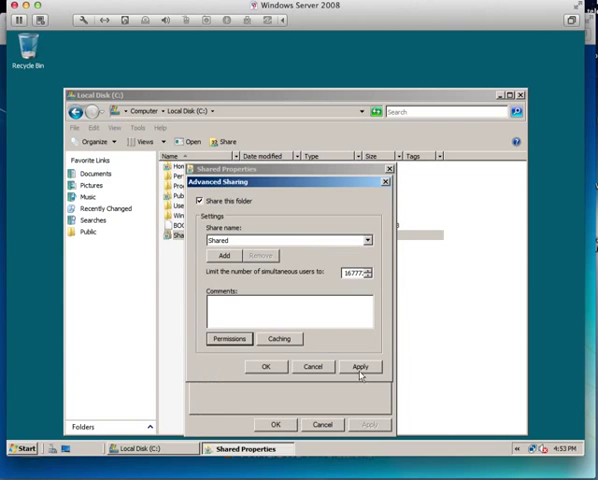
{"action": "left_click", "coordinate": [360, 368]}
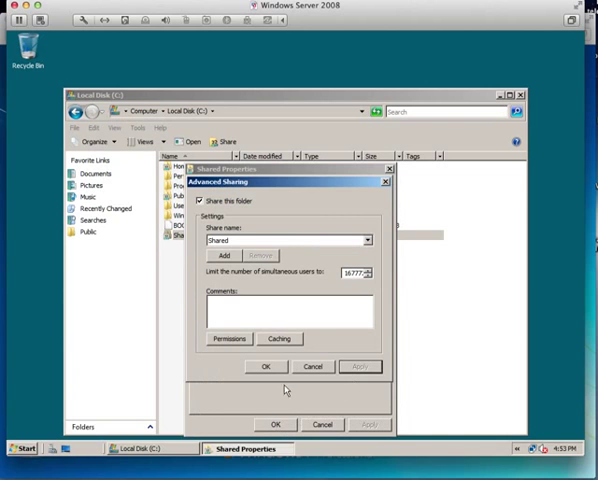
{"action": "left_click", "coordinate": [264, 366]}
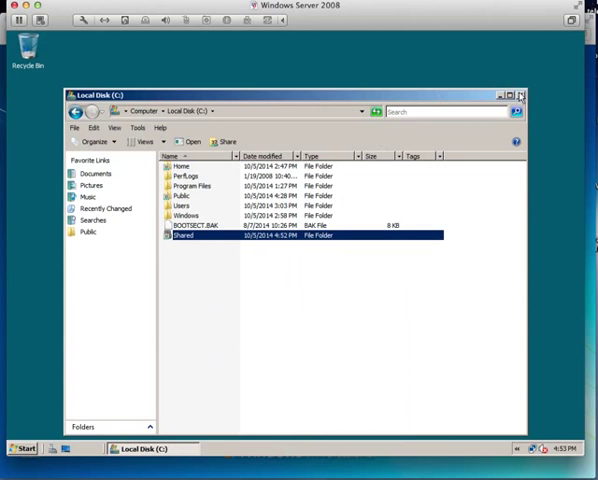
Create a new text document named mapping.txt on the desktop
{"action": "left_click", "coordinate": [22, 448]}
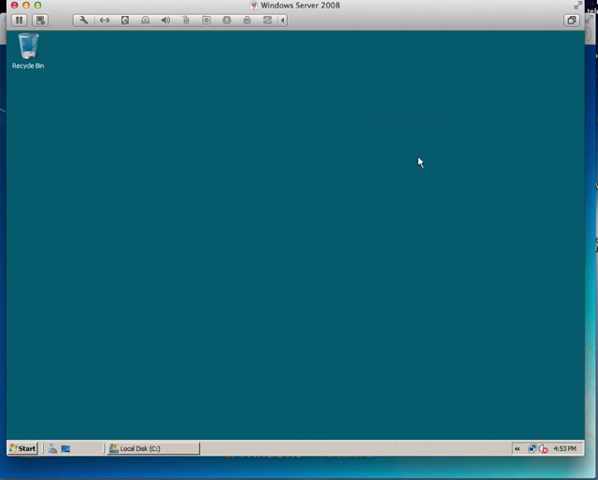
{"action": "mouse_move", "coordinate": [172, 208]}
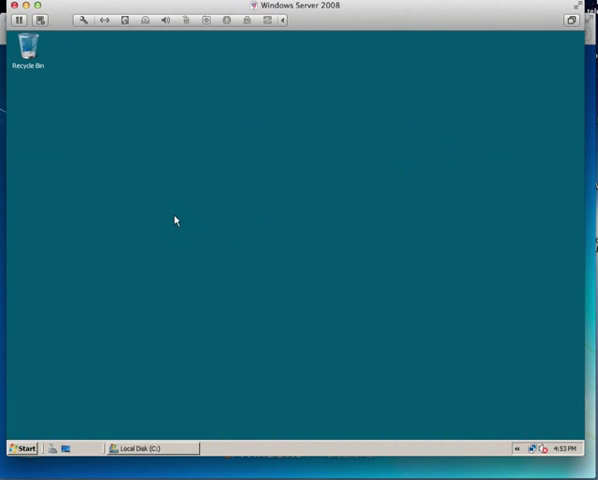
{"action": "right_click", "coordinate": [176, 220]}
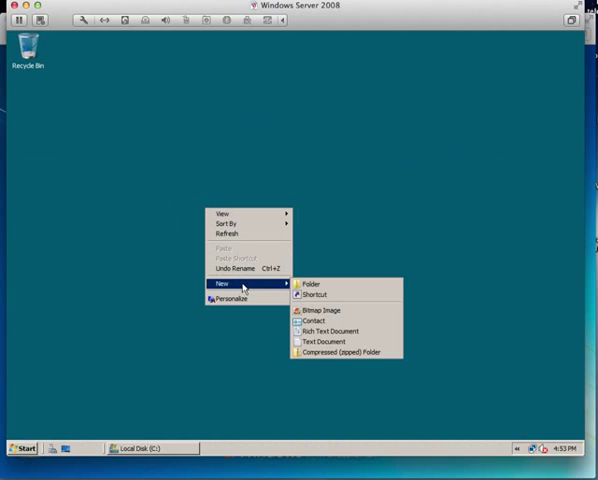
{"action": "mouse_move", "coordinate": [330, 332]}
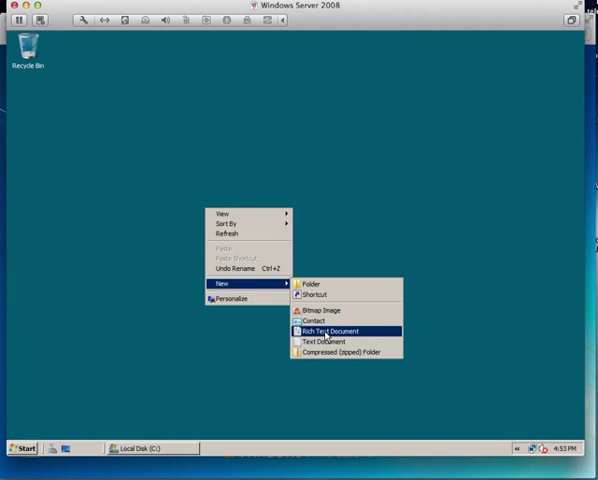
{"action": "left_click", "coordinate": [320, 344]}
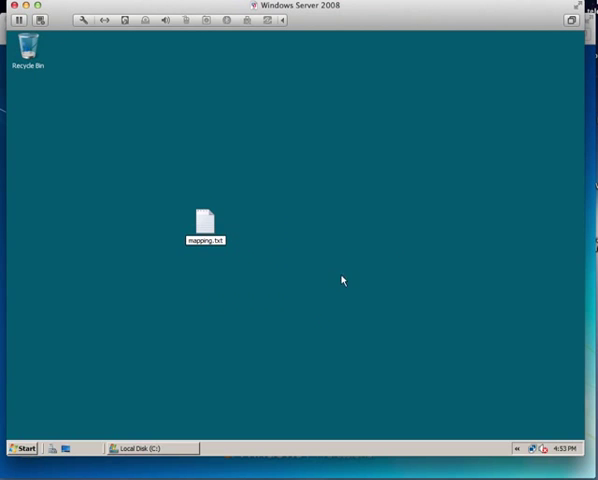
Write net use s: \\2008server1\shared into mapping.txt and close Notepad
{"action": "double_click", "coordinate": [204, 224]}
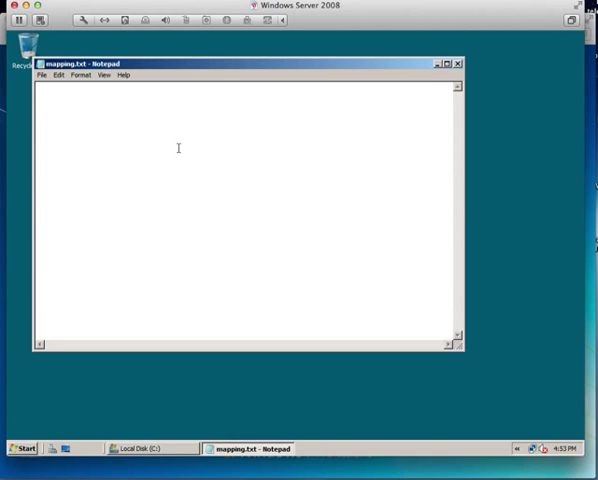
{"action": "type", "text": "net"}
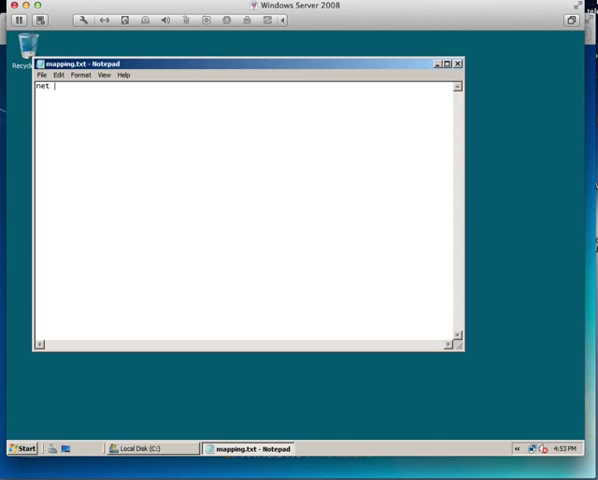
{"action": "type", "text": "use"}
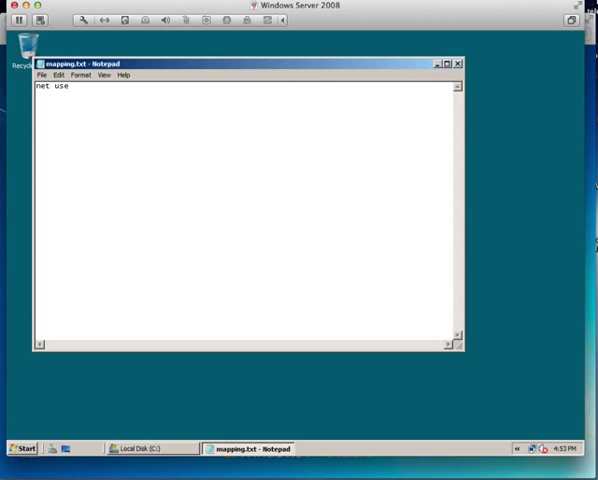
{"action": "type", "text": "s"}
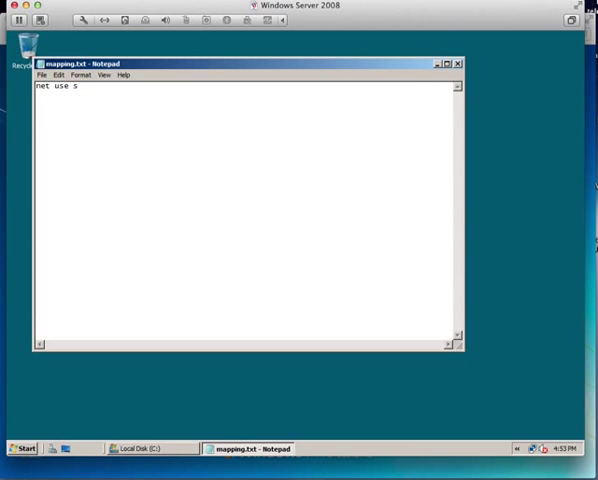
{"action": "type", "text": ":"}
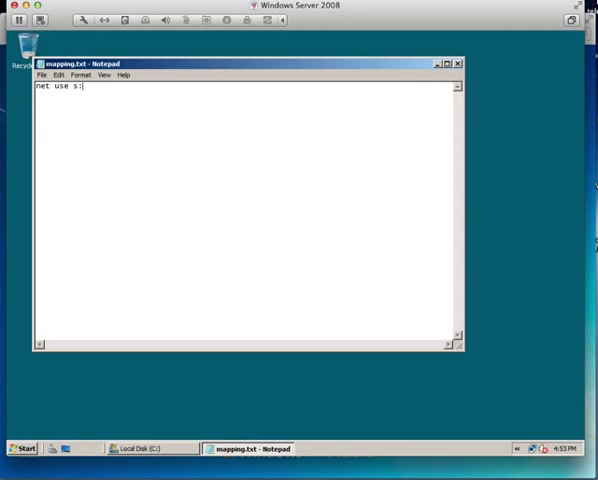
{"action": "type", "text": "\\\\"}
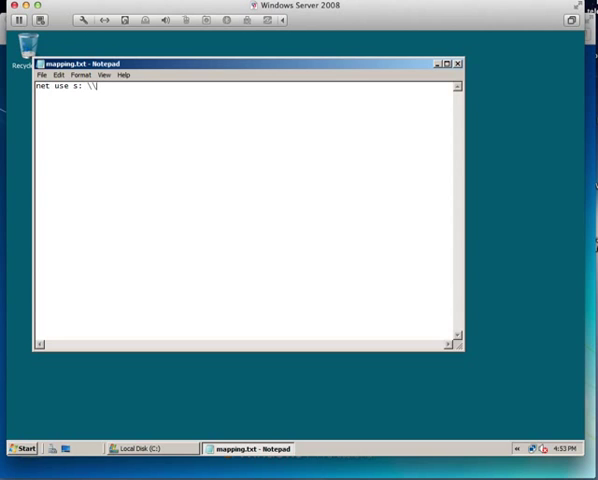
{"action": "type", "text": "2008ser"}
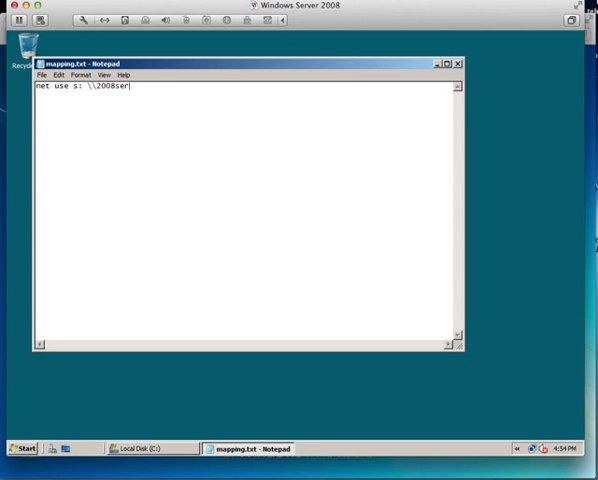
{"action": "type", "text": "ver1"}
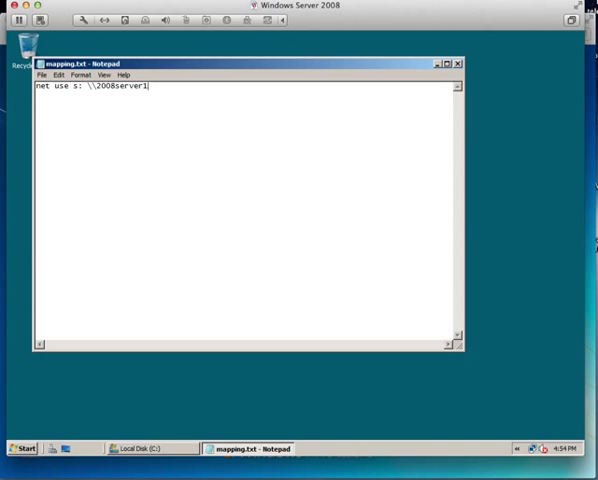
{"action": "type", "text": "\\shared"}
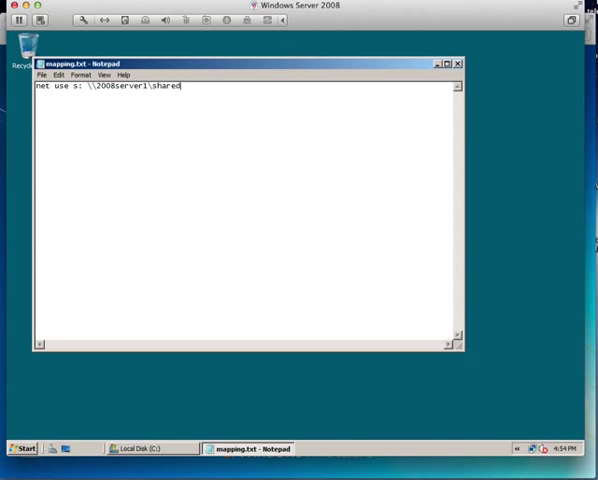
{"action": "mouse_move", "coordinate": [368, 80]}
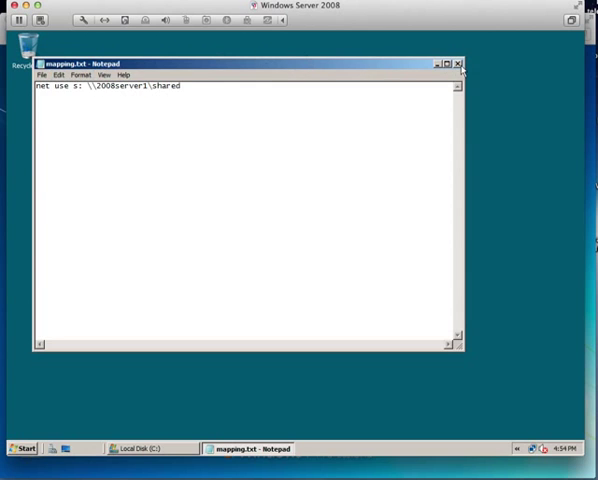
{"action": "left_click", "coordinate": [460, 64]}
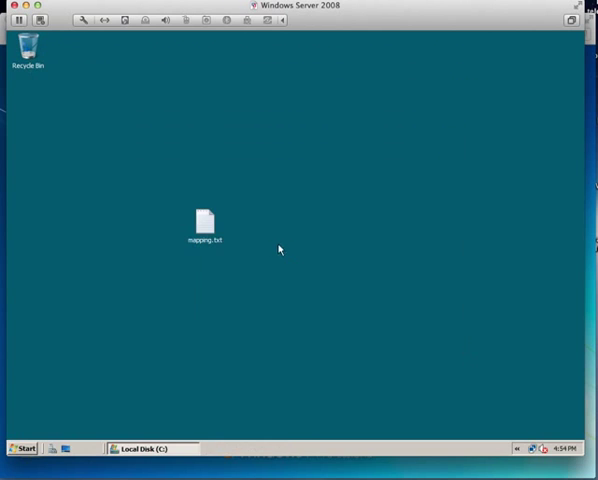
{"action": "mouse_move", "coordinate": [204, 252]}
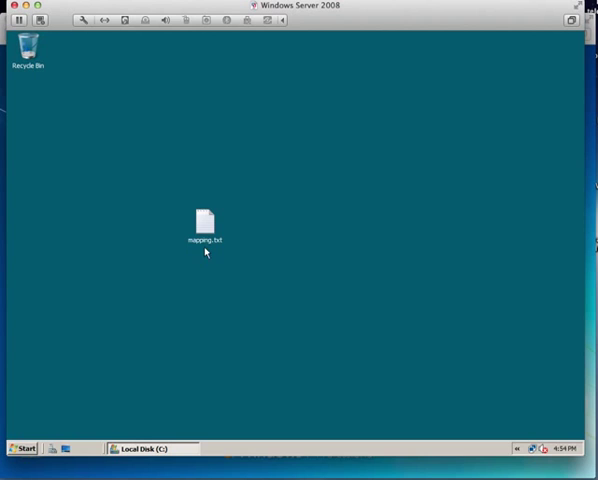
{"action": "mouse_move", "coordinate": [208, 222]}
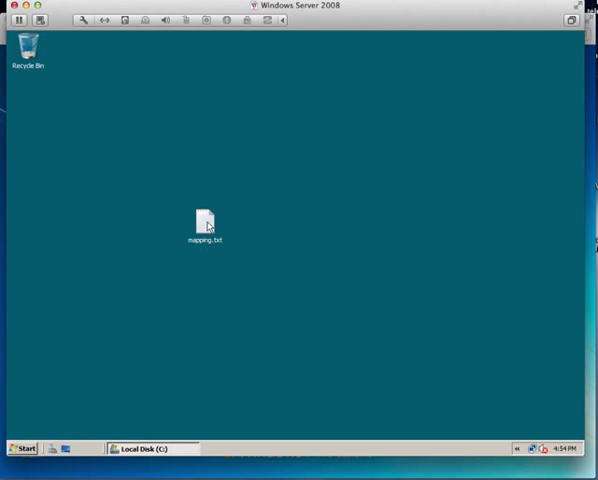
Rename mapping.txt to mapping.bat, accepting the extension change
{"action": "left_click", "coordinate": [204, 222]}
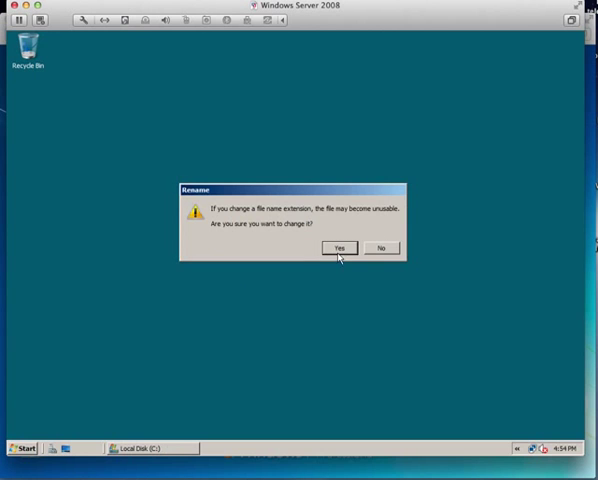
{"action": "left_click", "coordinate": [340, 248]}
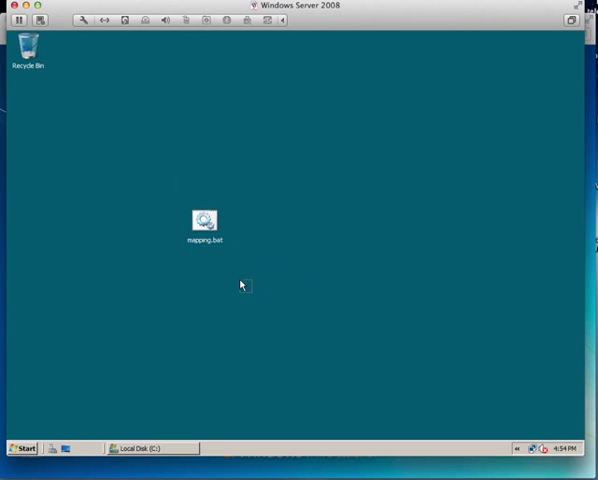
{"action": "mouse_move", "coordinate": [226, 264]}
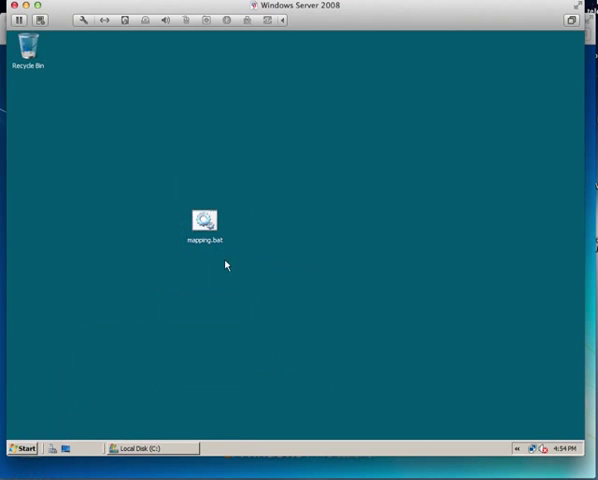
Bring up Folder Options from Computer's Tools menu to show file extensions
{"action": "left_click", "coordinate": [22, 448]}
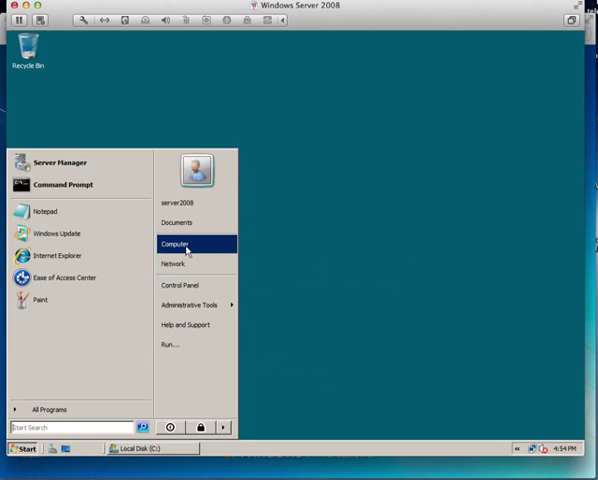
{"action": "left_click", "coordinate": [176, 244]}
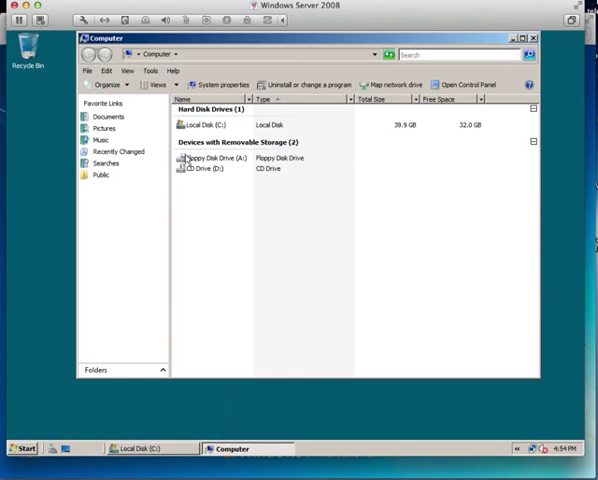
{"action": "left_click", "coordinate": [148, 72]}
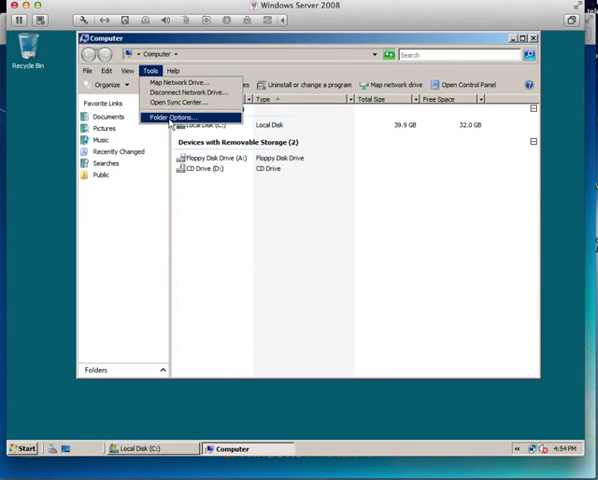
{"action": "left_click", "coordinate": [180, 116]}
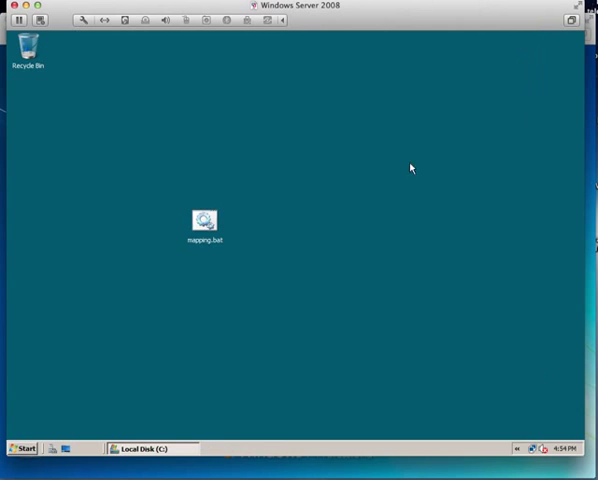
{"action": "mouse_move", "coordinate": [224, 248]}
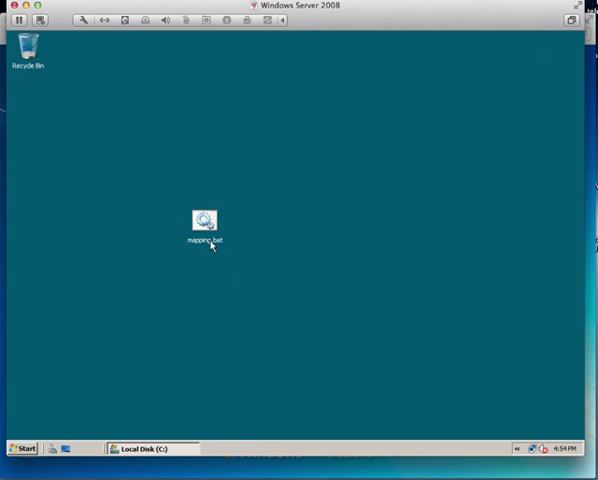
{"action": "mouse_move", "coordinate": [28, 460]}
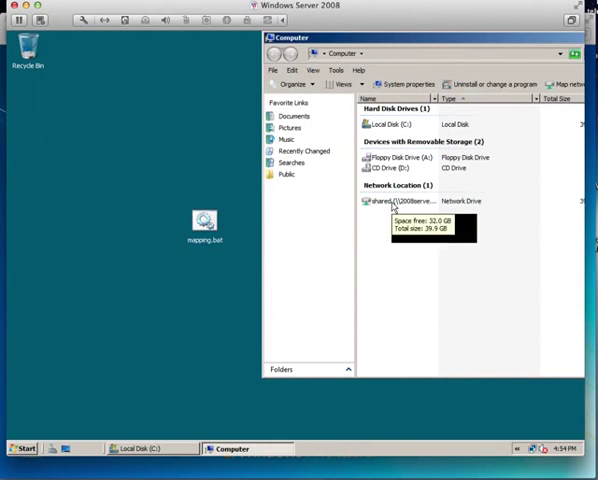
{"action": "mouse_move", "coordinate": [408, 204]}
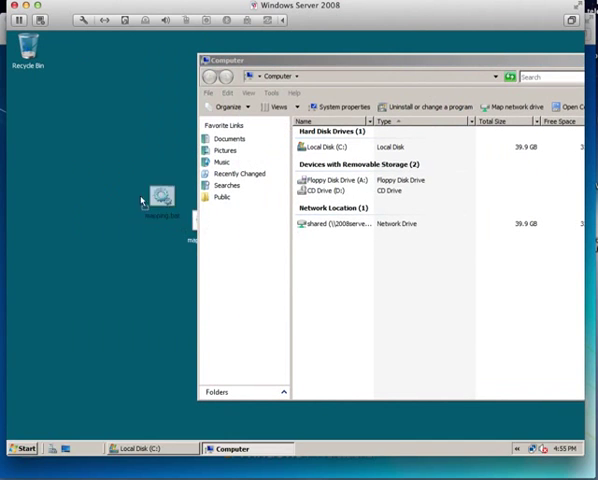
Move mapping.bat from the desktop into C:\Windows\SYSVOL\sysvol\virtual\scripts, approving UAC
{"action": "left_click_drag", "start_coordinate": [156, 196], "coordinate": [28, 104]}
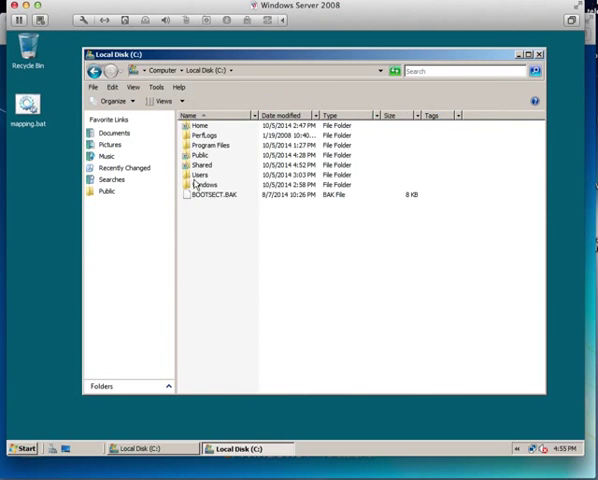
{"action": "double_click", "coordinate": [204, 184]}
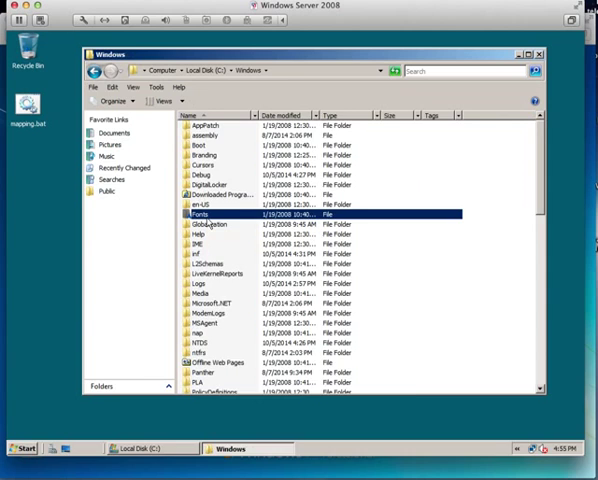
{"action": "scroll", "scroll_direction": "down", "scroll_amount": 3}
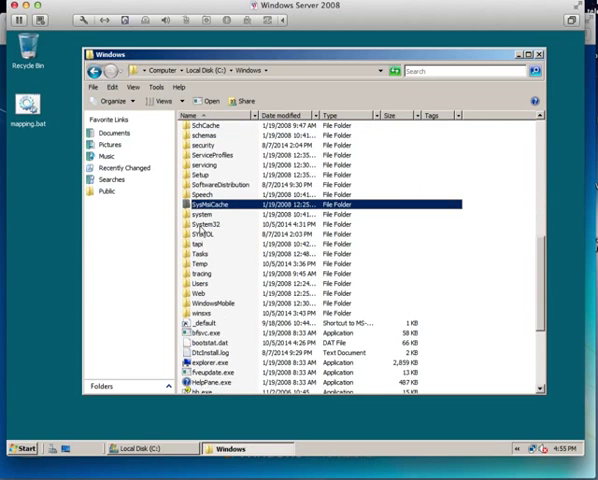
{"action": "double_click", "coordinate": [202, 234]}
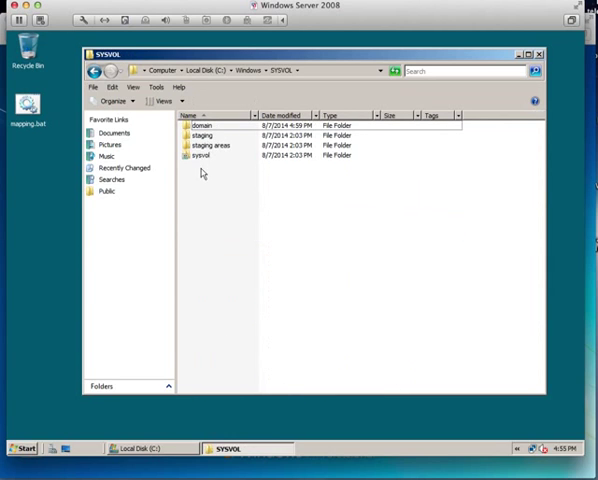
{"action": "mouse_move", "coordinate": [200, 156]}
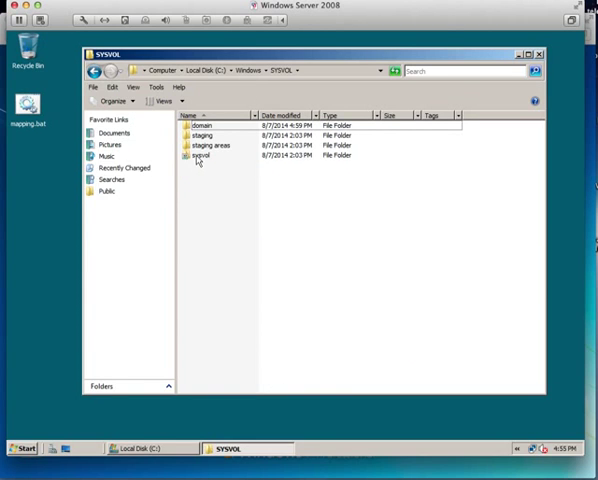
{"action": "double_click", "coordinate": [200, 156]}
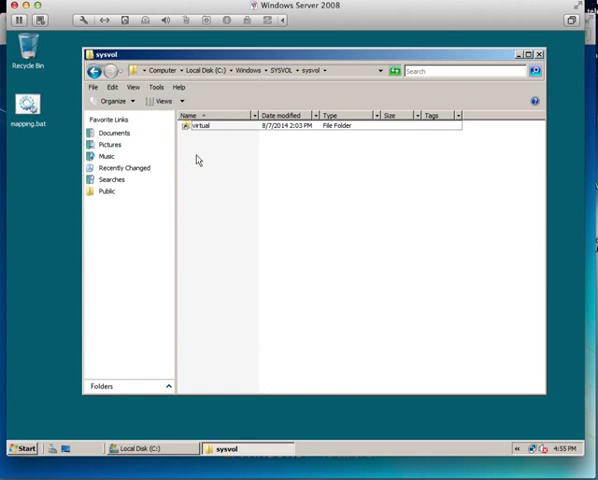
{"action": "left_click", "coordinate": [204, 126]}
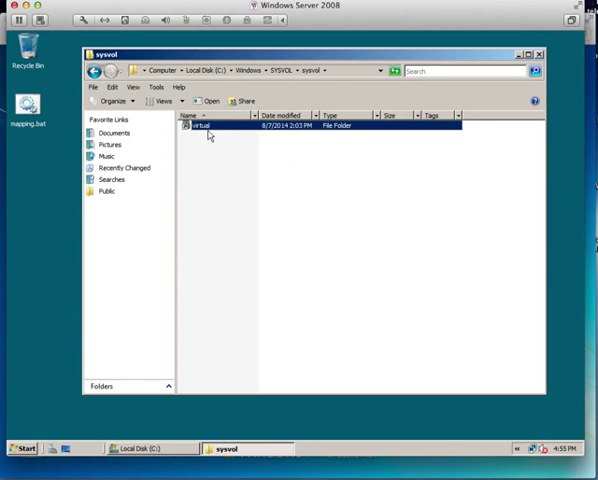
{"action": "double_click", "coordinate": [204, 126]}
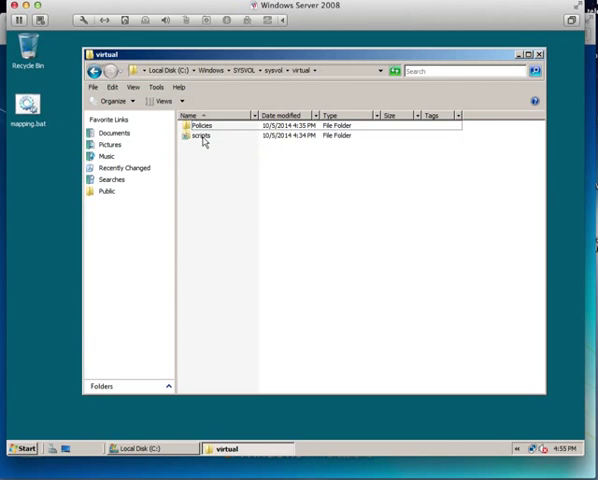
{"action": "double_click", "coordinate": [204, 136]}
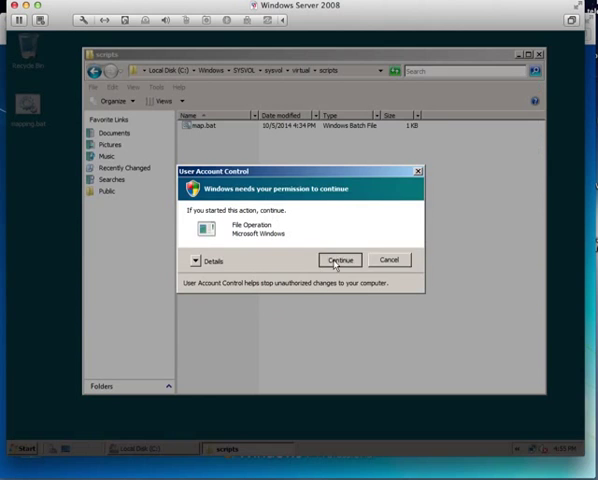
{"action": "left_click", "coordinate": [338, 260]}
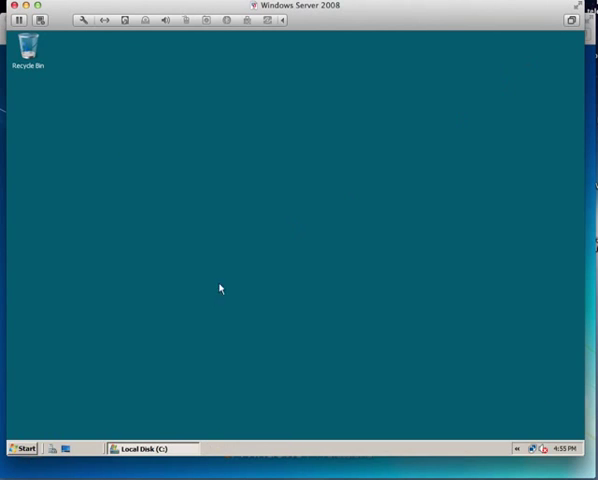
Launch Group Policy Management from Administrative Tools
{"action": "left_click", "coordinate": [22, 448]}
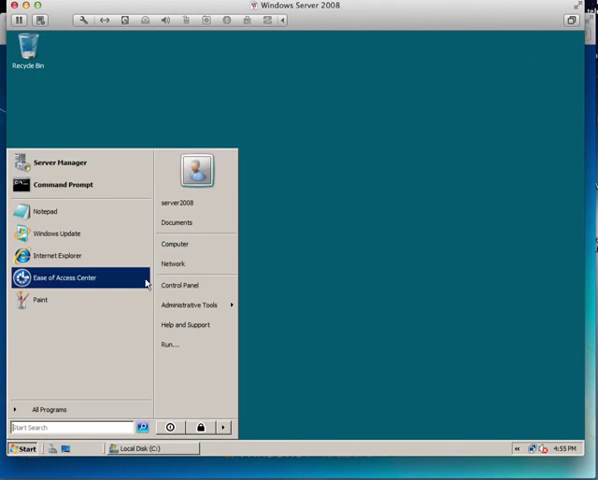
{"action": "left_click", "coordinate": [186, 304]}
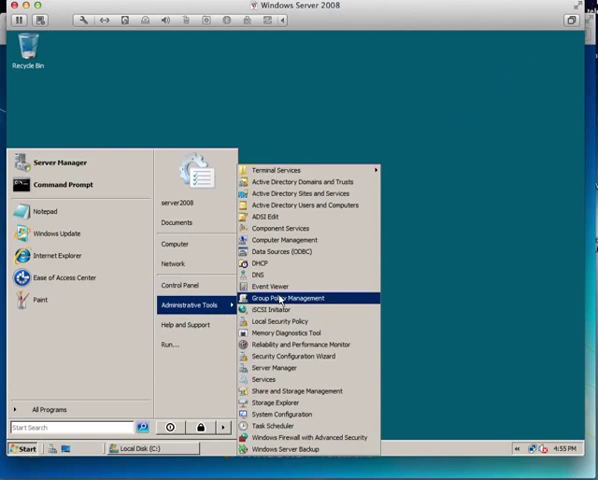
{"action": "left_click", "coordinate": [292, 298]}
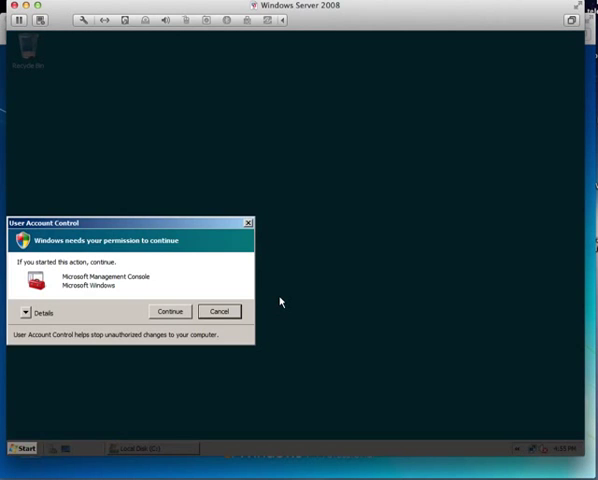
{"action": "left_click", "coordinate": [168, 312]}
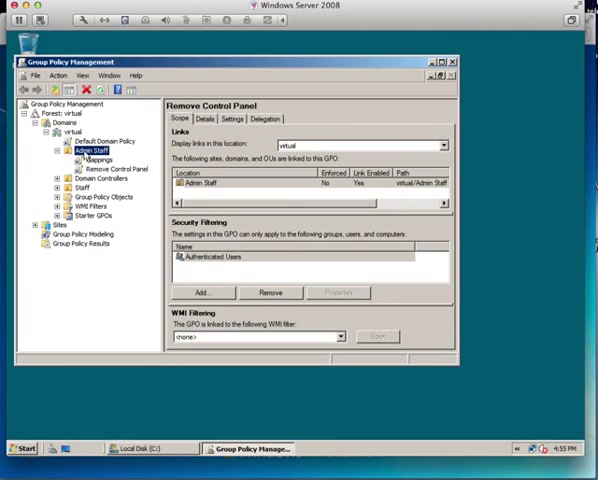
Create a GPO named Map shared linked to the Admin Staff organizational unit
{"action": "left_click", "coordinate": [84, 150]}
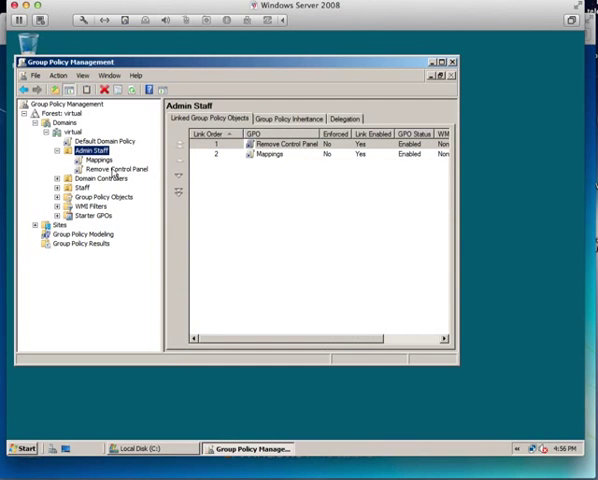
{"action": "right_click", "coordinate": [84, 150]}
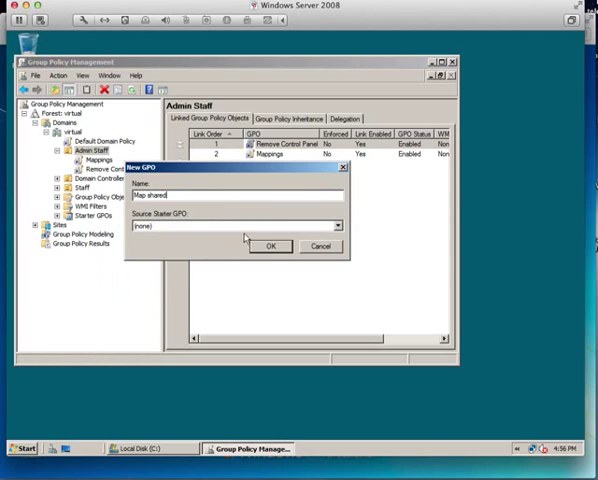
{"action": "left_click", "coordinate": [272, 246]}
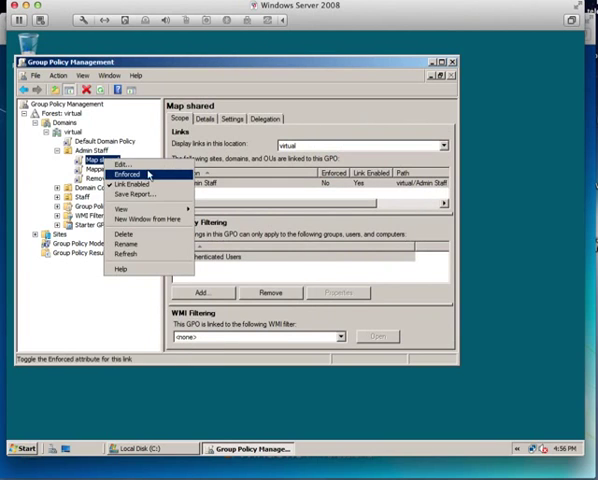
Edit the Map shared GPO and look through User Configuration Preferences
{"action": "left_click", "coordinate": [120, 164]}
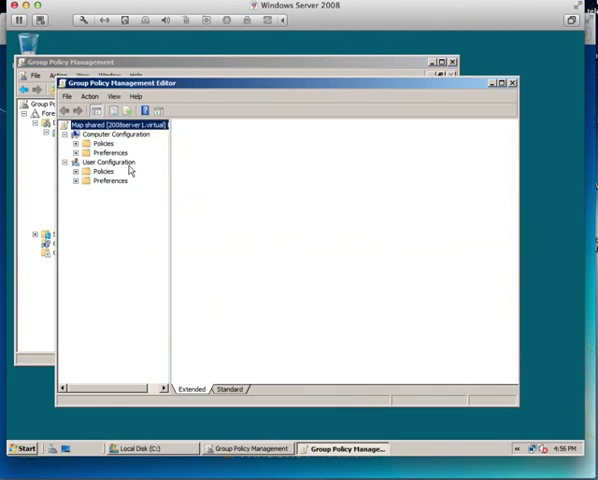
{"action": "left_click", "coordinate": [116, 122]}
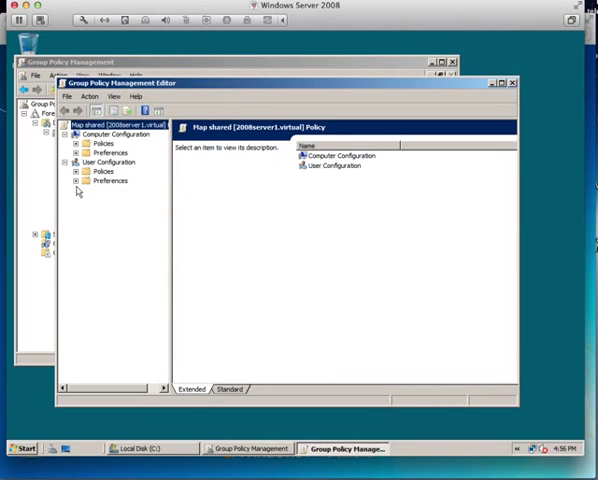
{"action": "left_click", "coordinate": [78, 180]}
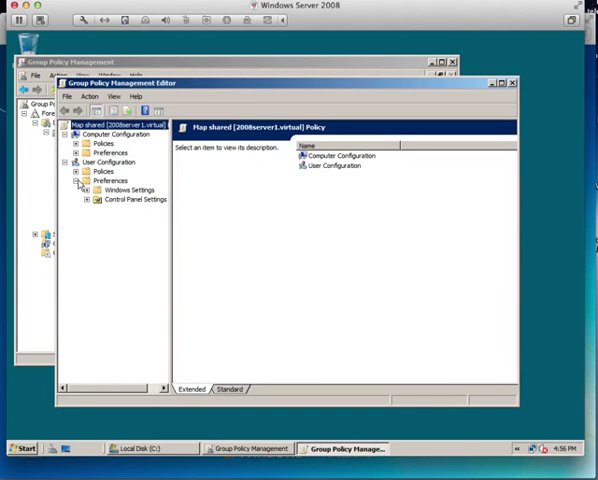
{"action": "left_click", "coordinate": [88, 190]}
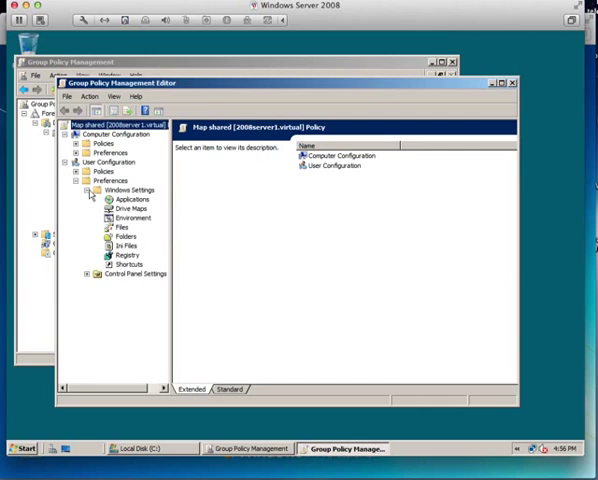
{"action": "left_click", "coordinate": [84, 190]}
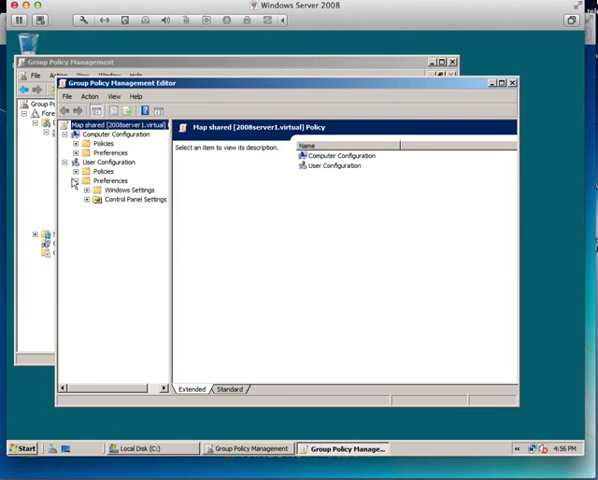
Expand User Configuration > Policies > Windows Settings and select Scripts (Logon/Logoff)
{"action": "left_click", "coordinate": [76, 170]}
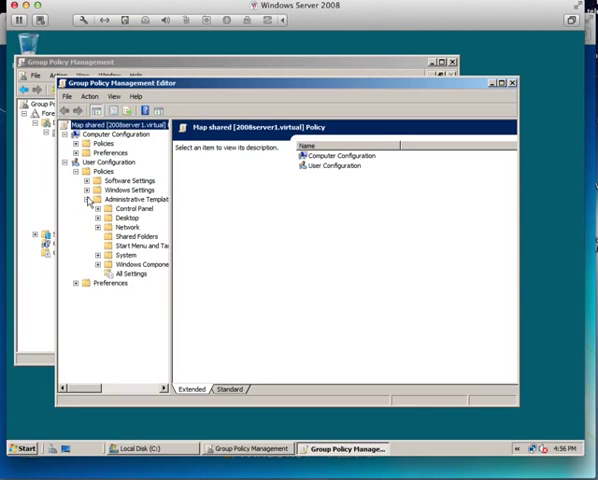
{"action": "left_click", "coordinate": [88, 192]}
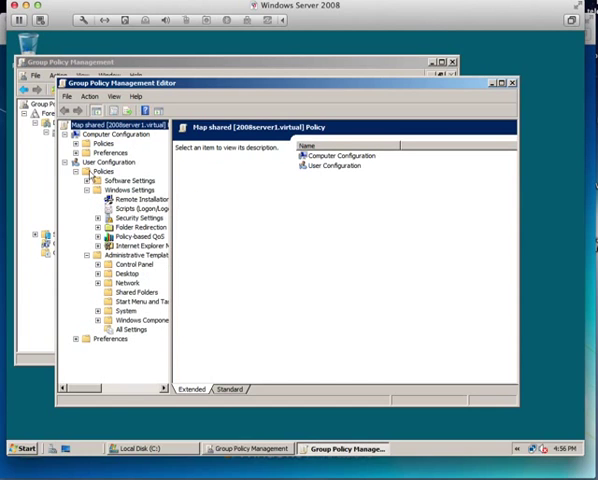
{"action": "left_click", "coordinate": [148, 208]}
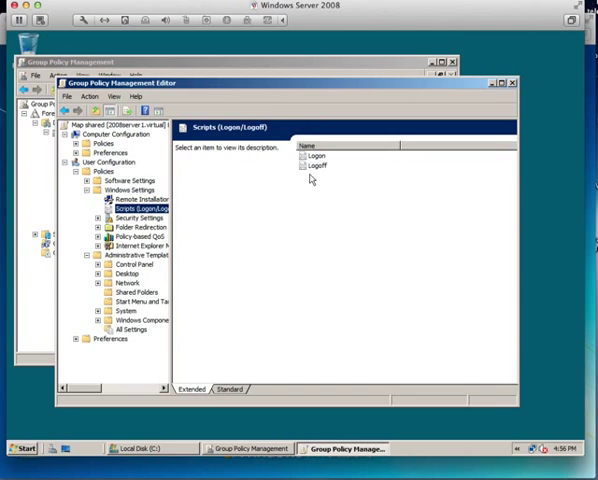
Add \\2008serv\SYSVOL\virtual\scripts\mapping.bat as the Map shared GPO's user logon script
{"action": "double_click", "coordinate": [318, 156]}
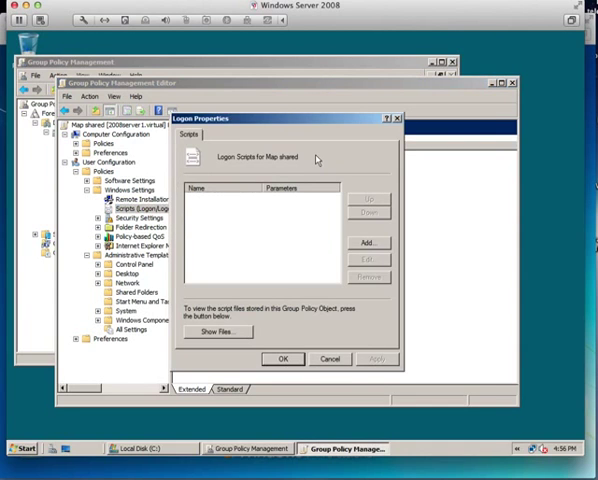
{"action": "mouse_move", "coordinate": [258, 256]}
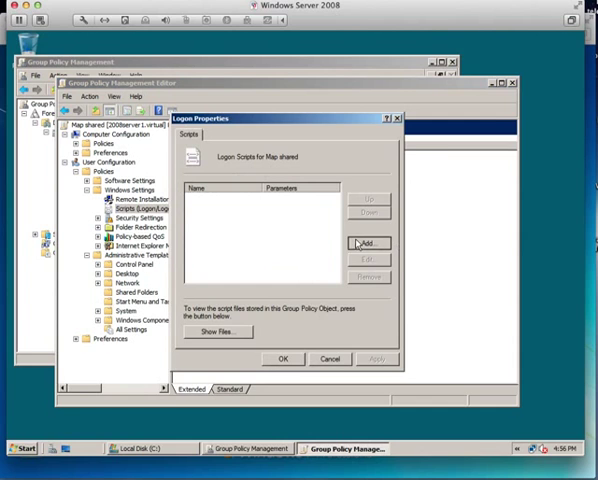
{"action": "left_click", "coordinate": [366, 244]}
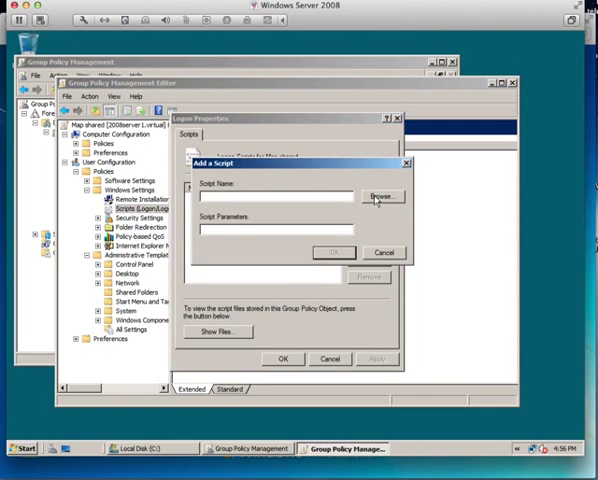
{"action": "left_click", "coordinate": [380, 196]}
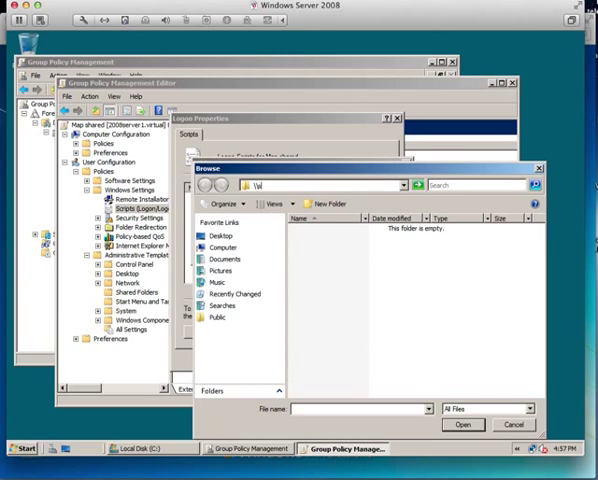
{"action": "type", "text": "\\\\server2"}
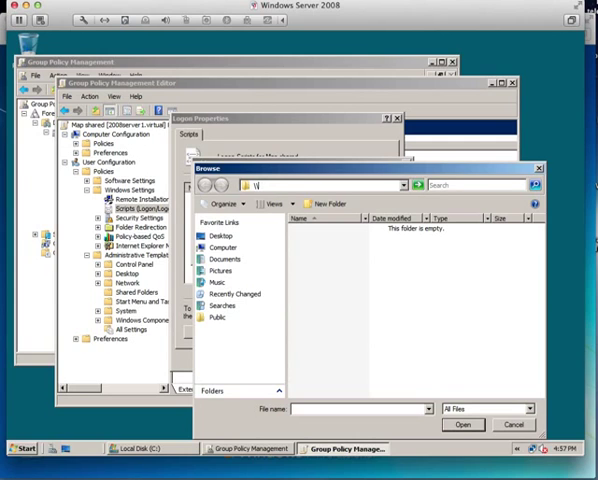
{"action": "type", "text": "\\\\2008serv\\"}
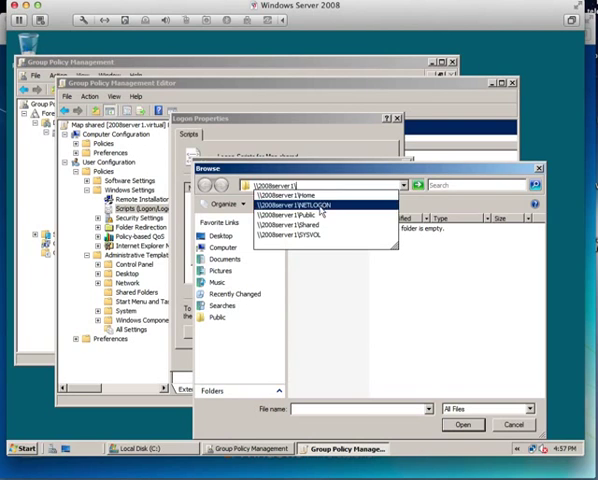
{"action": "left_click", "coordinate": [296, 232]}
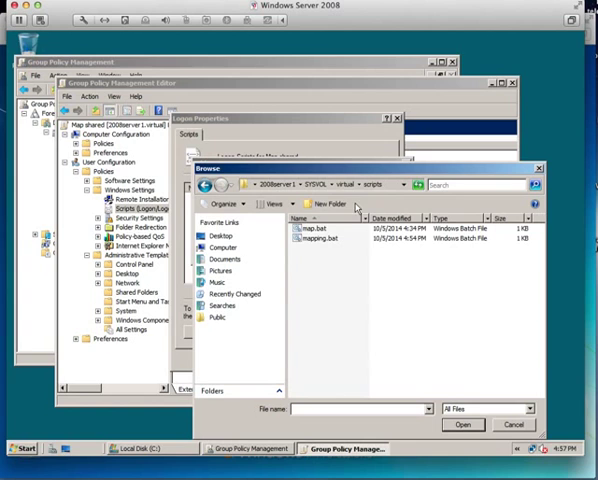
{"action": "mouse_move", "coordinate": [322, 240]}
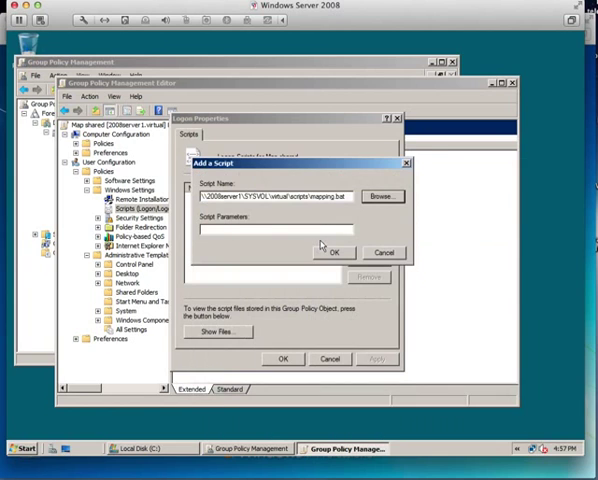
{"action": "mouse_move", "coordinate": [320, 244]}
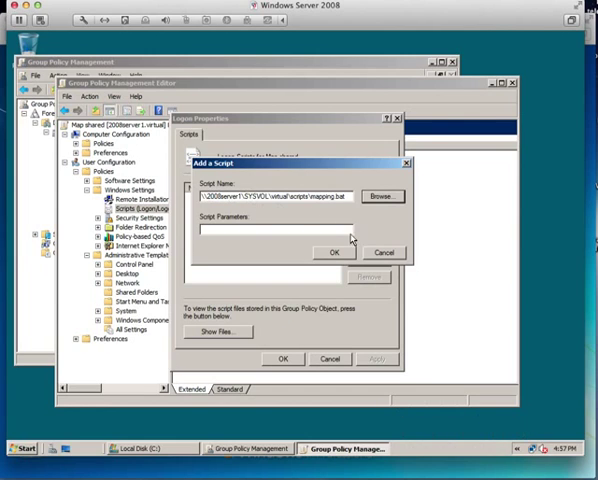
{"action": "left_click", "coordinate": [336, 252]}
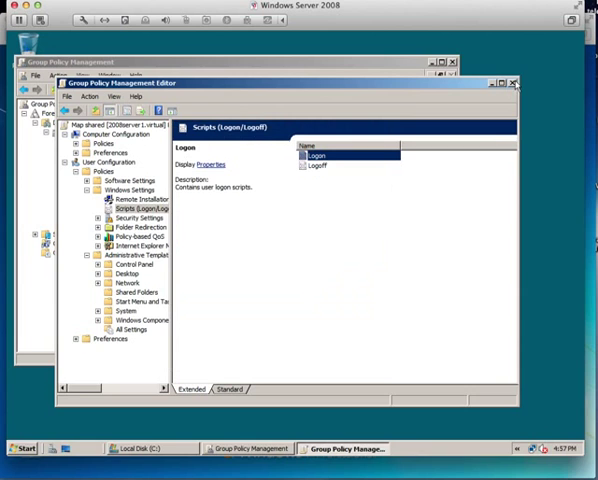
{"action": "mouse_move", "coordinate": [536, 92]}
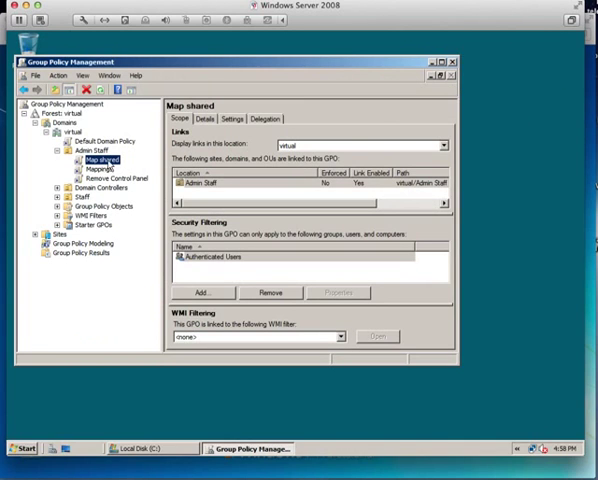
Expand Scripts in the Map shared settings report to confirm mapping.bat, then close the console
{"action": "left_click", "coordinate": [232, 120]}
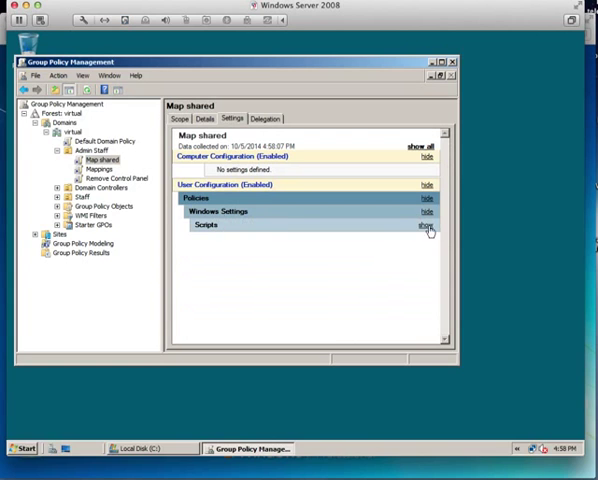
{"action": "left_click", "coordinate": [426, 224]}
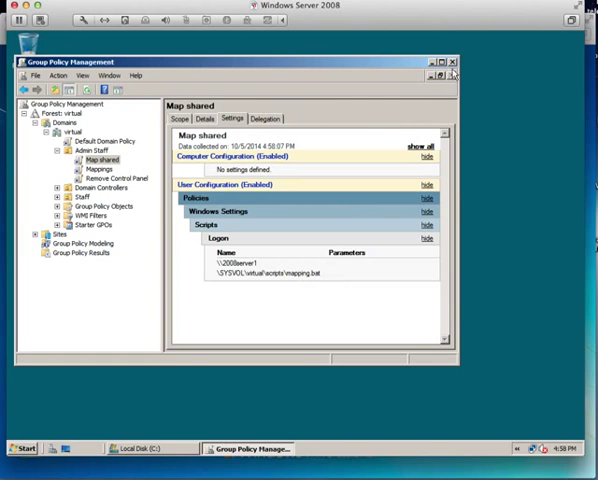
{"action": "left_click", "coordinate": [452, 60]}
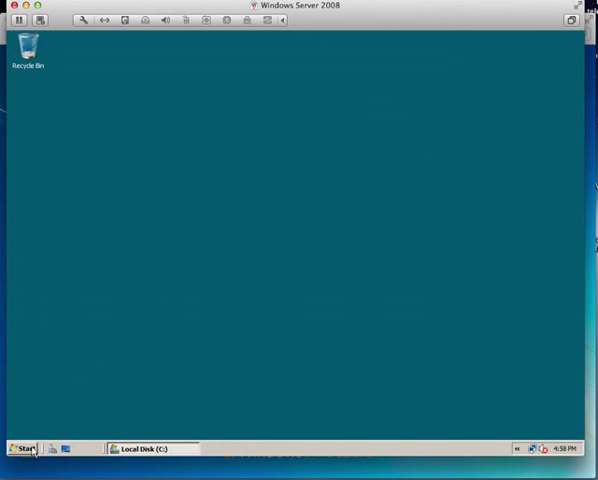
Run gpupdate /force from the Run box to refresh Group Policy on the server
{"action": "type", "text": "notepad"}
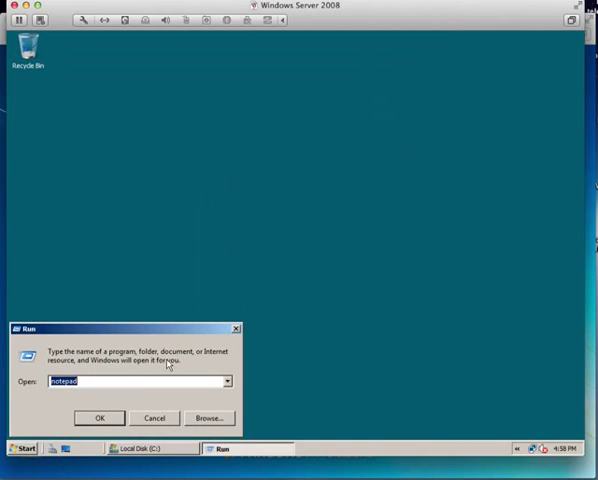
{"action": "type", "text": "gpupdate /force"}
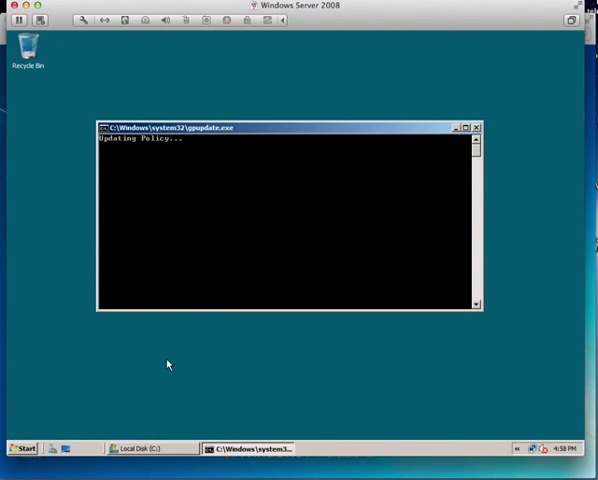
{"action": "mouse_move", "coordinate": [150, 364]}
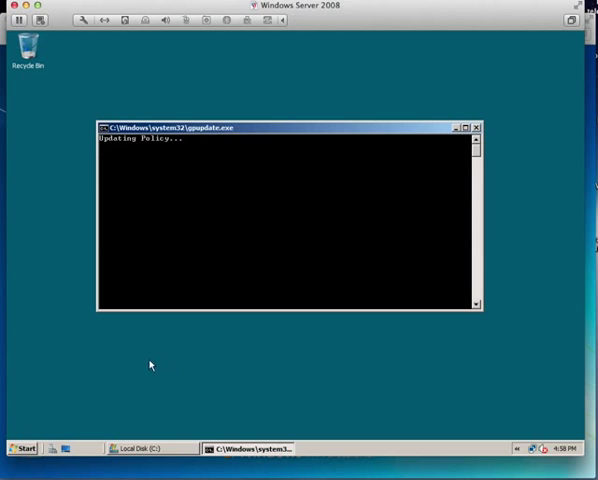
{"action": "mouse_move", "coordinate": [6, 122]}
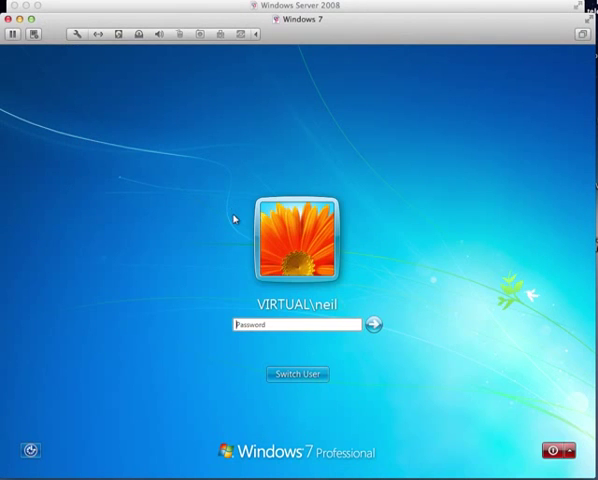
{"action": "mouse_move", "coordinate": [284, 314]}
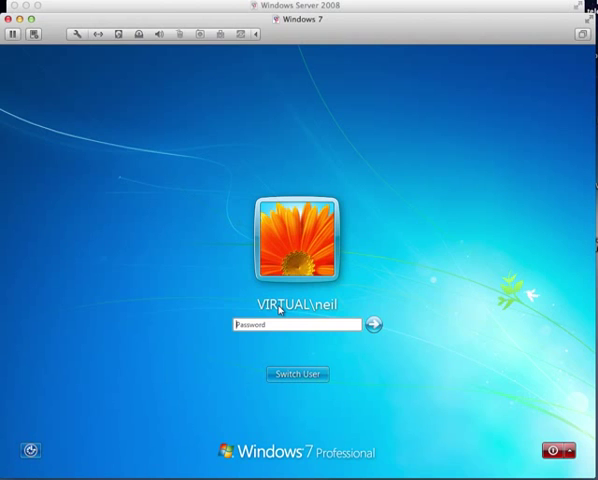
Log on to Windows 7 and view Computer, which lists only the public network drive
{"action": "type", "text": "password"}
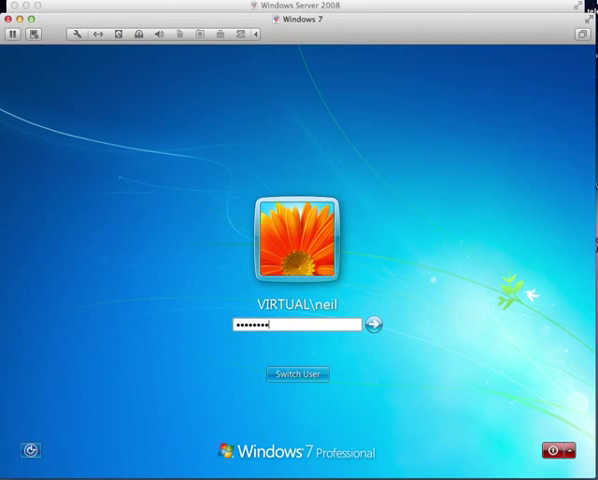
{"action": "left_click", "coordinate": [376, 324]}
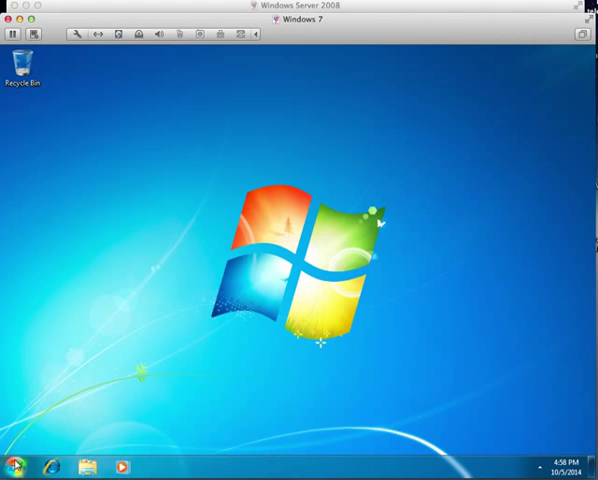
{"action": "mouse_move", "coordinate": [180, 308]}
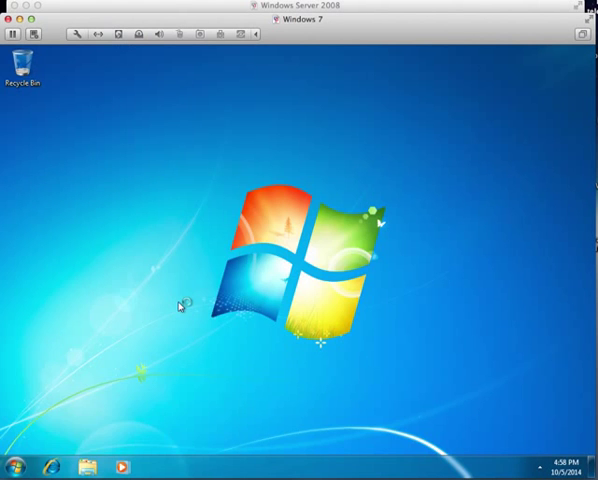
{"action": "left_click", "coordinate": [12, 466]}
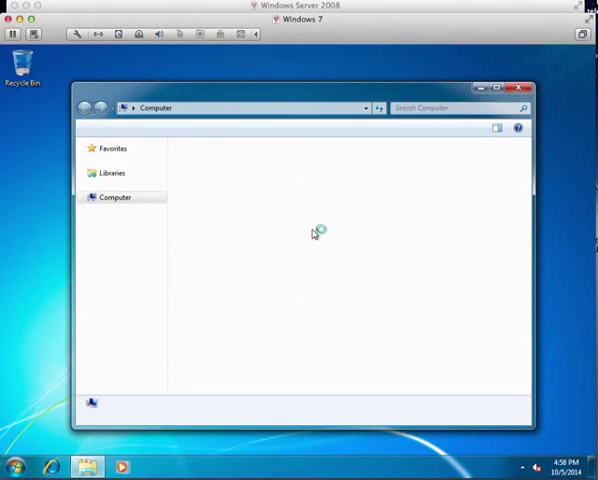
{"action": "left_click", "coordinate": [114, 196]}
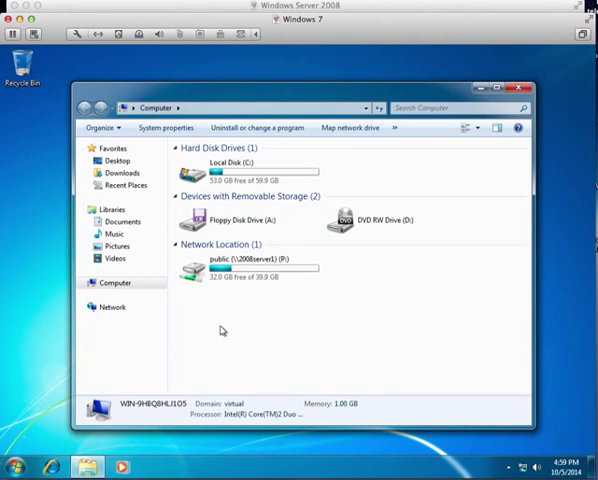
{"action": "left_click", "coordinate": [12, 466]}
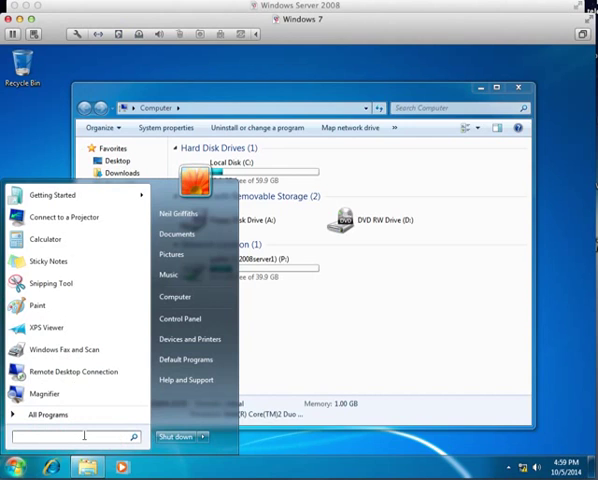
Run gpupdate /force from the Windows 7 Start search and close the finished command window
{"action": "type", "text": "gpupdate"}
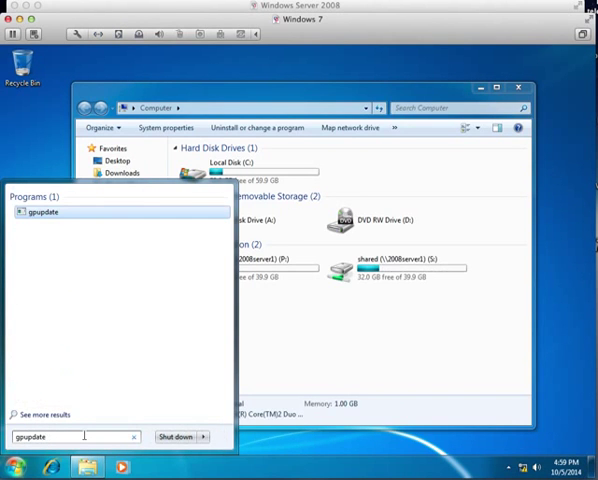
{"action": "type", "text": "/force"}
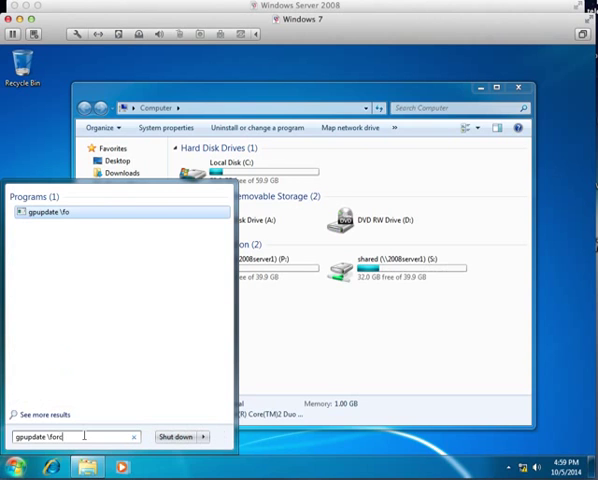
{"action": "key", "text": "Return"}
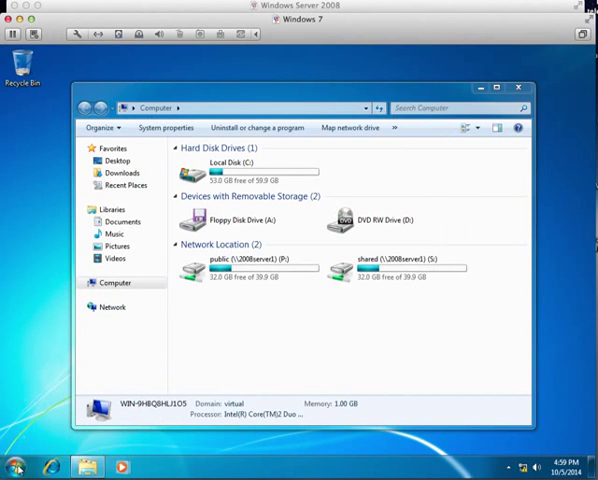
{"action": "left_click", "coordinate": [12, 466]}
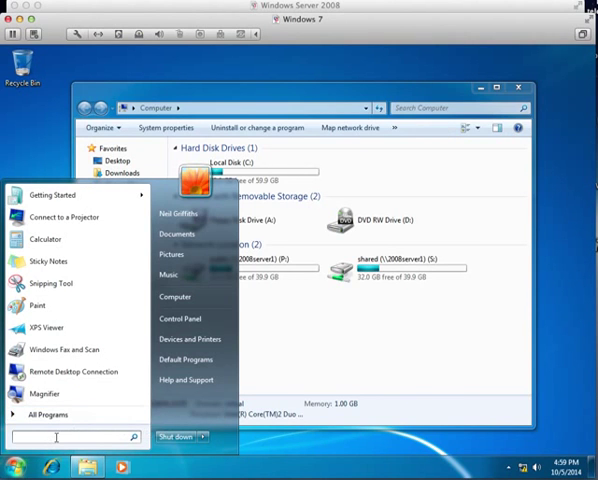
{"action": "type", "text": "gpudp"}
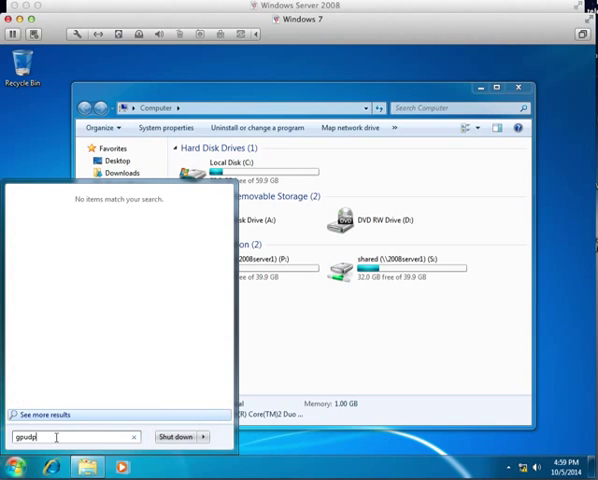
{"action": "key", "text": "BackSpace"}
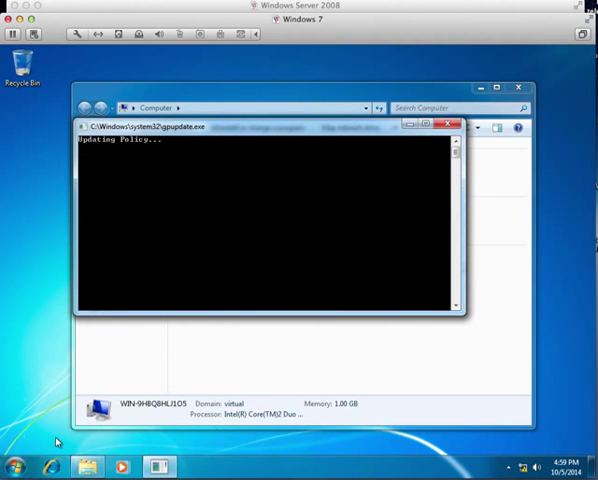
{"action": "mouse_move", "coordinate": [180, 180]}
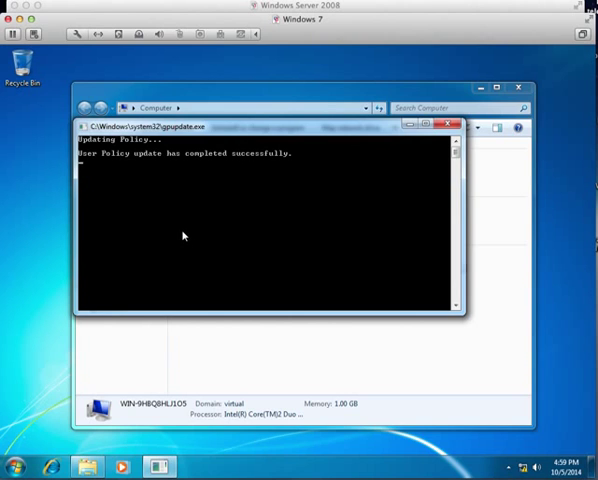
{"action": "mouse_move", "coordinate": [494, 172]}
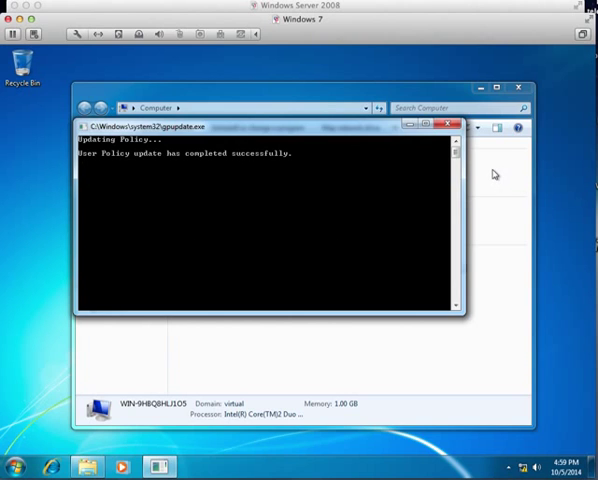
{"action": "left_click", "coordinate": [446, 124]}
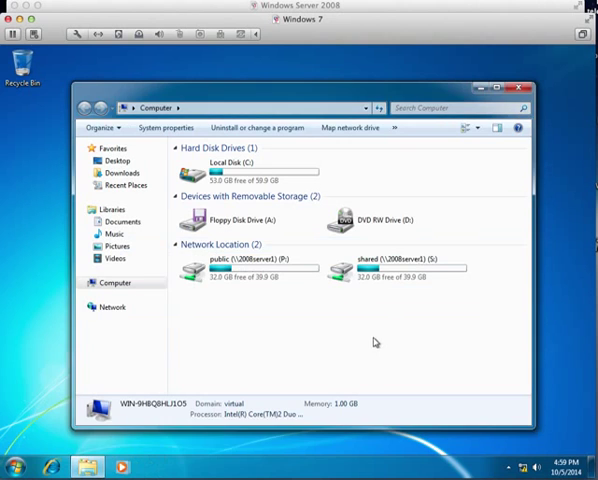
{"action": "mouse_move", "coordinate": [436, 268]}
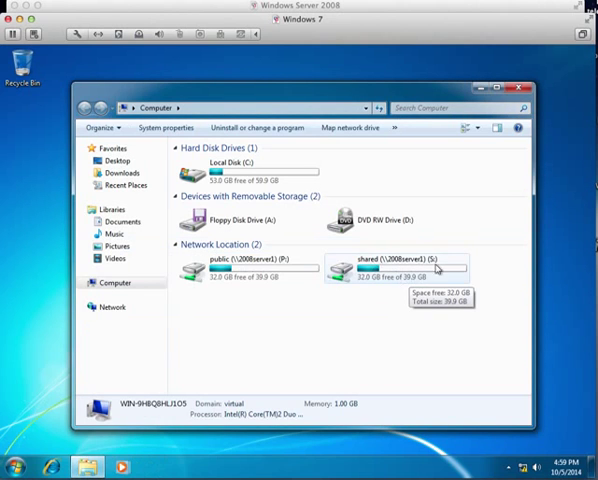
{"action": "mouse_move", "coordinate": [468, 118]}
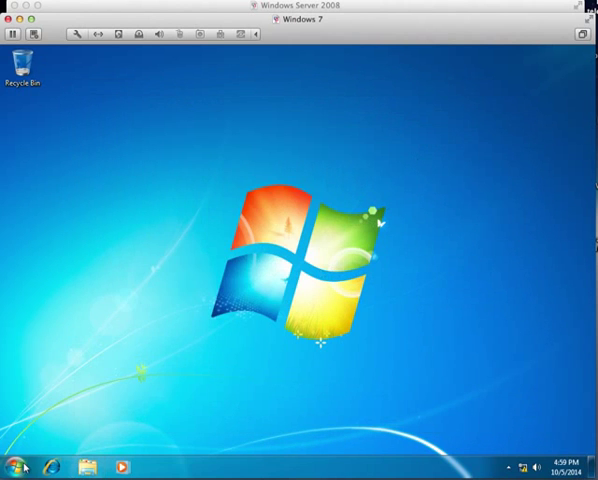
Log off Windows 7 via the Start menu and sign back in with the password
{"action": "left_click", "coordinate": [12, 468]}
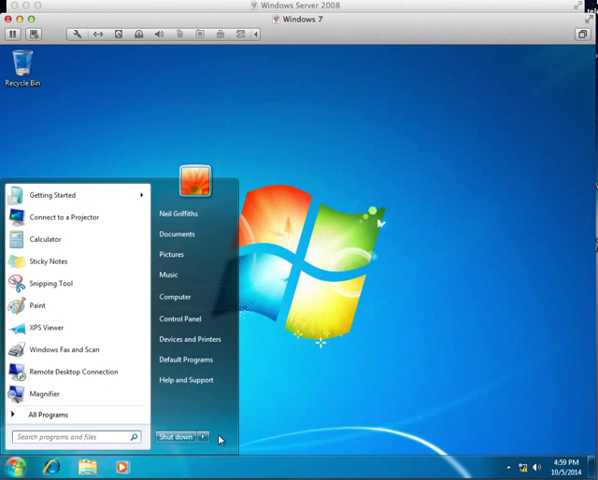
{"action": "left_click", "coordinate": [212, 438]}
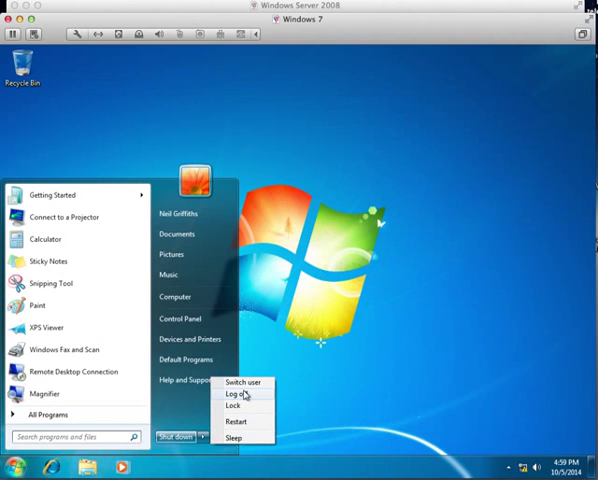
{"action": "mouse_move", "coordinate": [238, 394]}
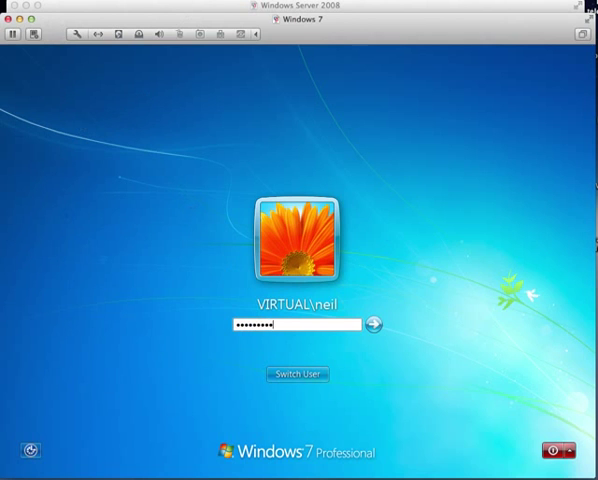
{"action": "left_click", "coordinate": [372, 324]}
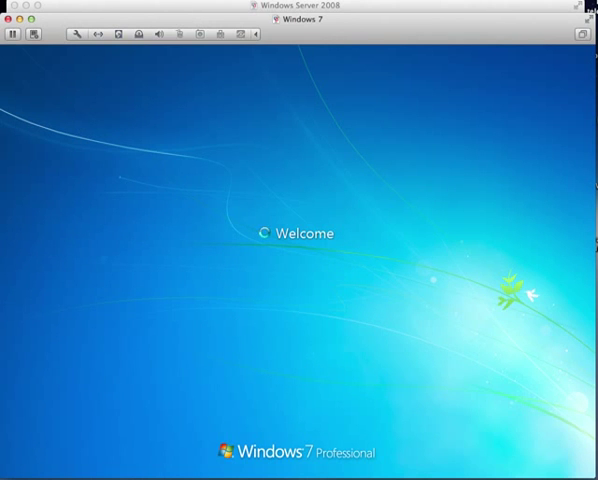
{"action": "mouse_move", "coordinate": [184, 8]}
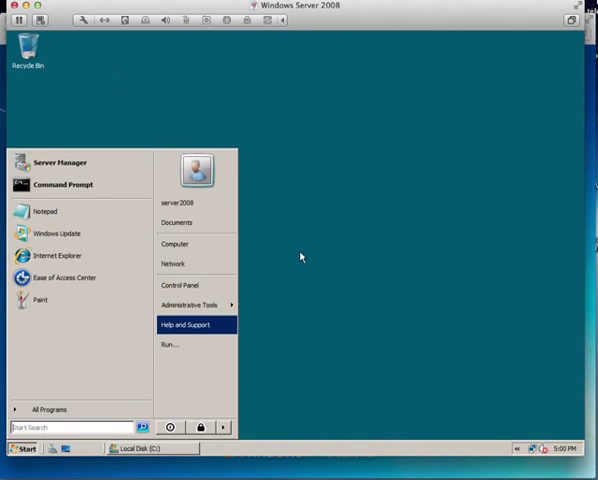
Create a new text document inside C:\Shared on the server with the default name
{"action": "left_click", "coordinate": [174, 244]}
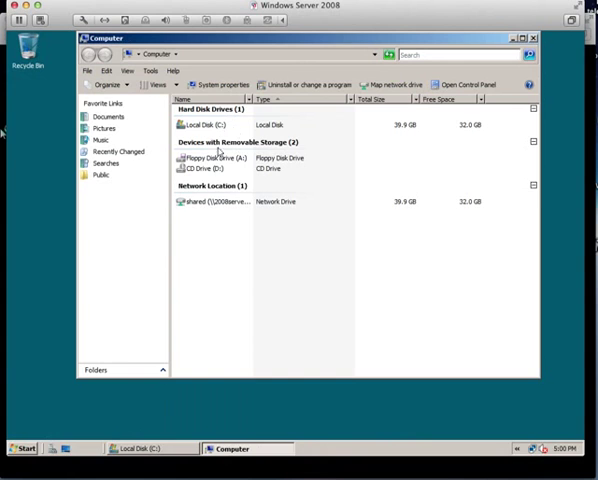
{"action": "double_click", "coordinate": [204, 124]}
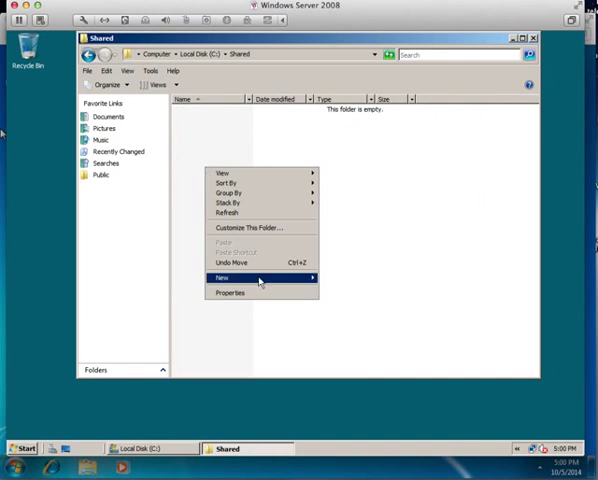
{"action": "left_click", "coordinate": [220, 276]}
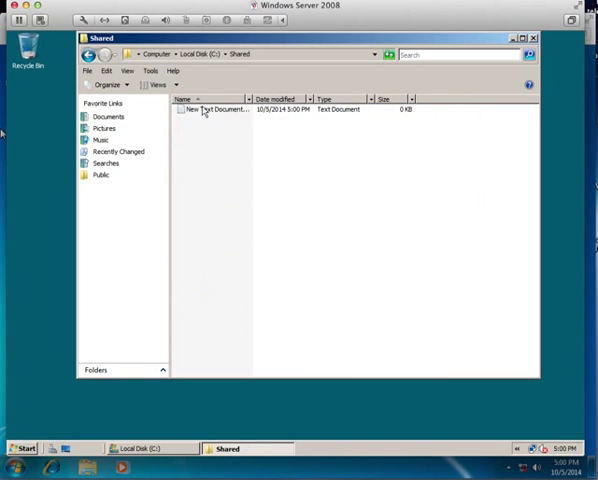
{"action": "left_click", "coordinate": [210, 110]}
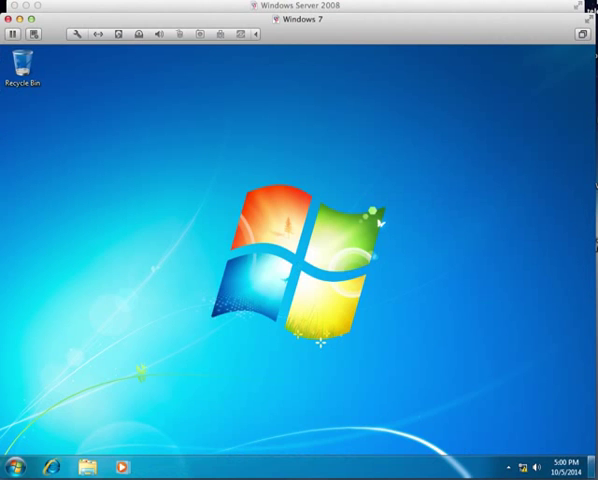
Open the mapped shared (S:) drive from Computer, showing the server's new text document
{"action": "left_click", "coordinate": [12, 468]}
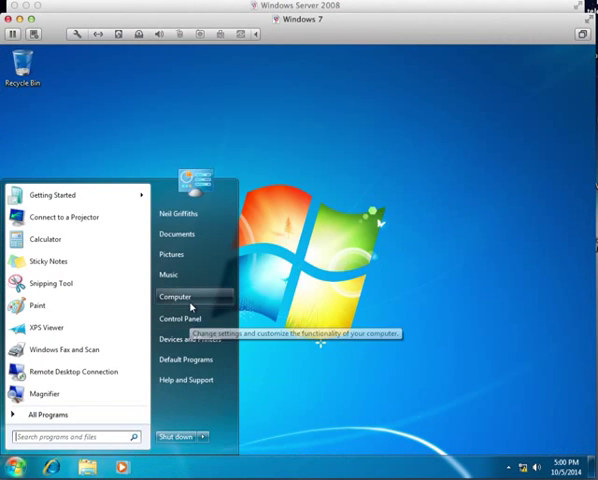
{"action": "left_click", "coordinate": [174, 296]}
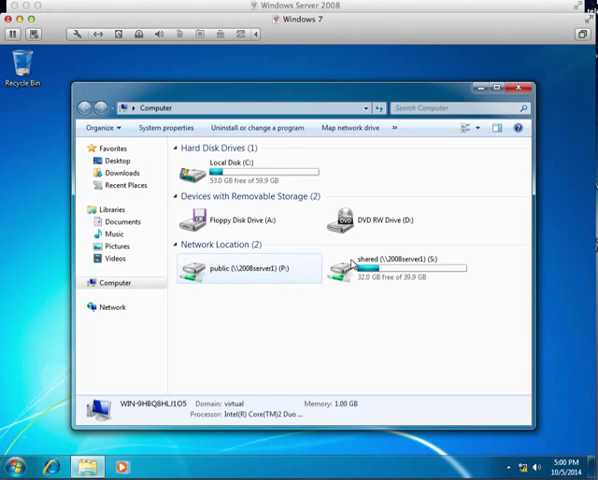
{"action": "left_click", "coordinate": [400, 270]}
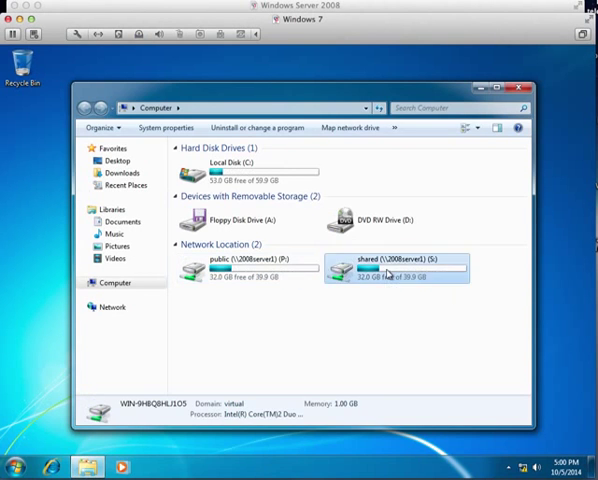
{"action": "double_click", "coordinate": [398, 268]}
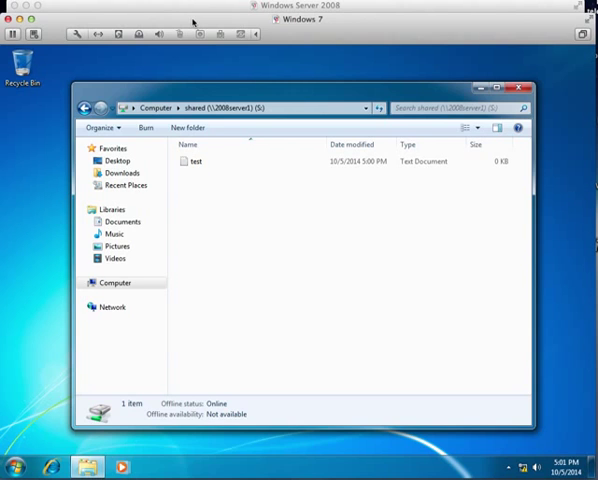
{"action": "mouse_move", "coordinate": [184, 12]}
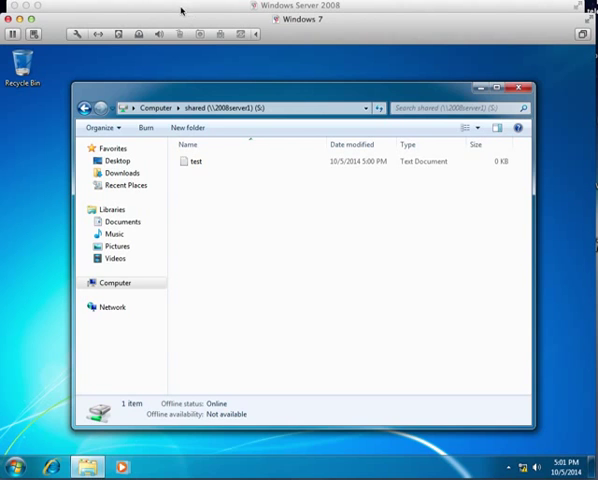